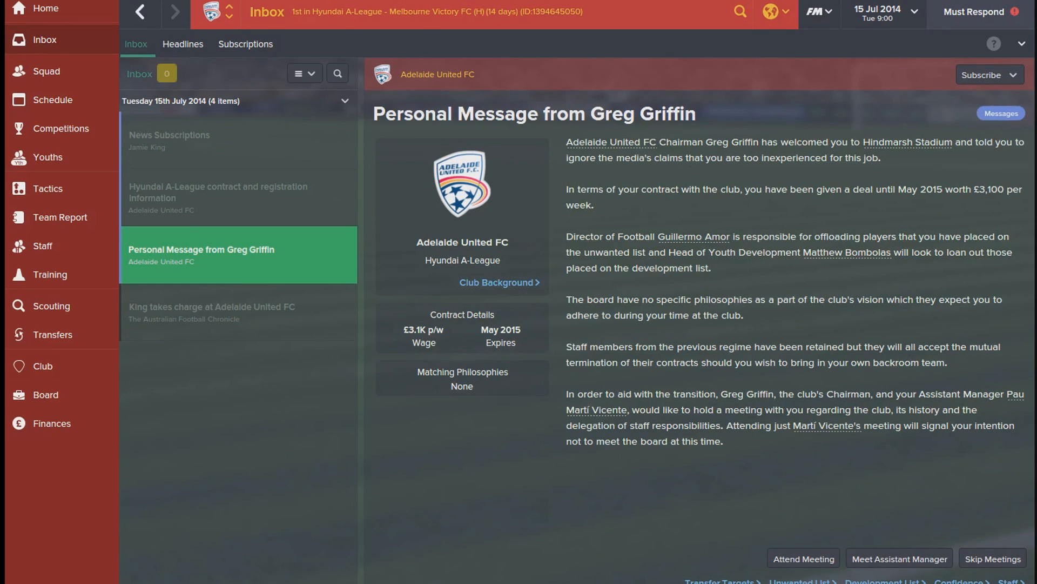
pyautogui.moveTo(191, 67)
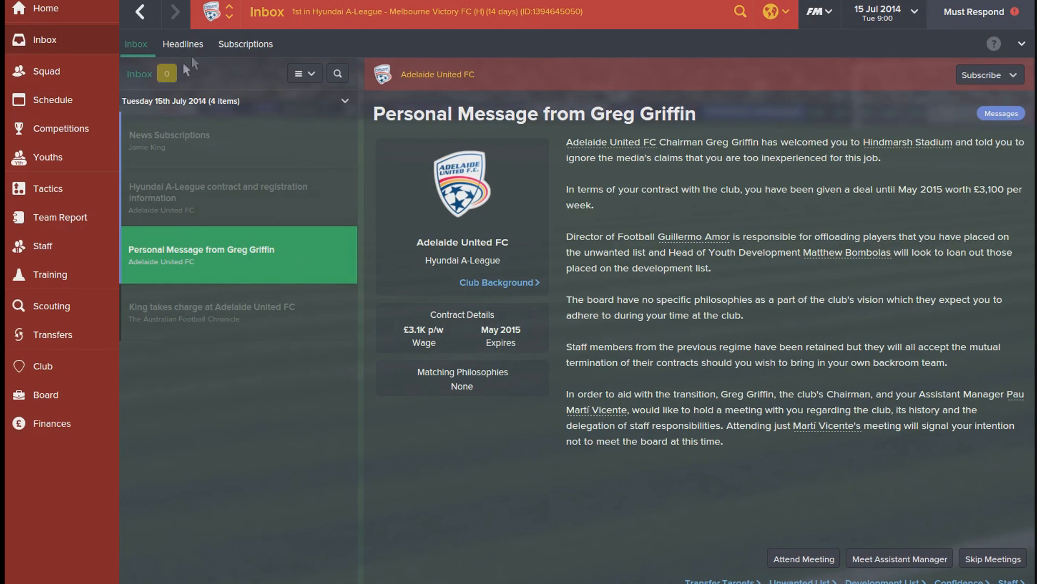
pyautogui.moveTo(89, 86)
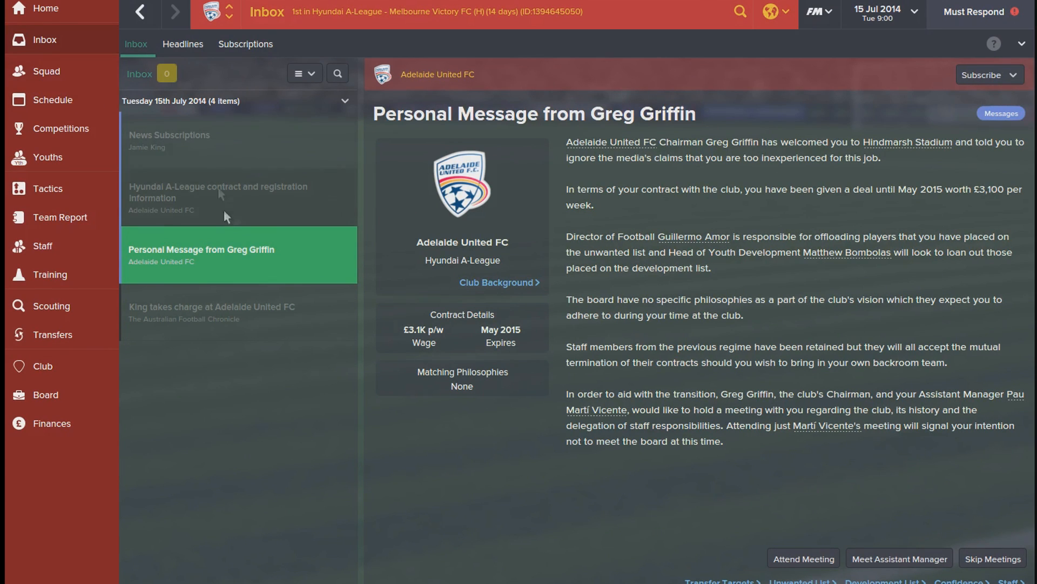
pyautogui.moveTo(72, 128)
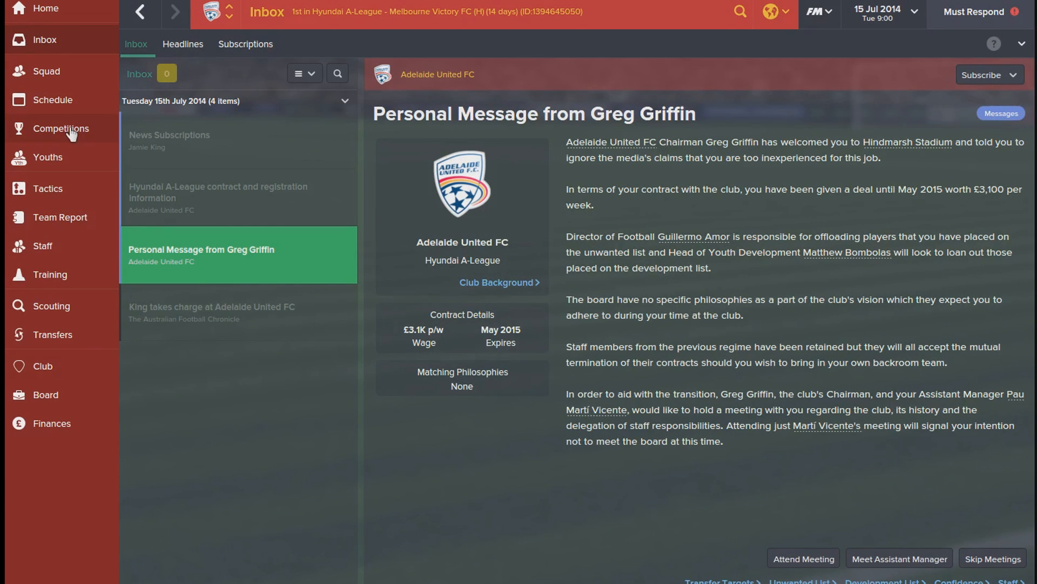
# - View the Hyundai A-League rules from Competitions, noting the £28,000 p/w squad salary limit
pyautogui.click(64, 129)
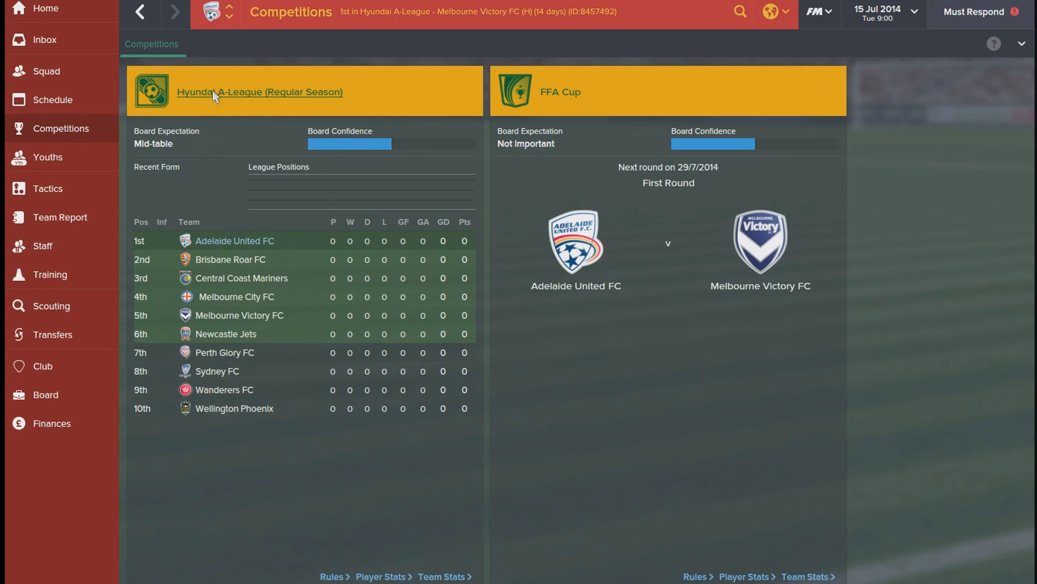
pyautogui.click(259, 92)
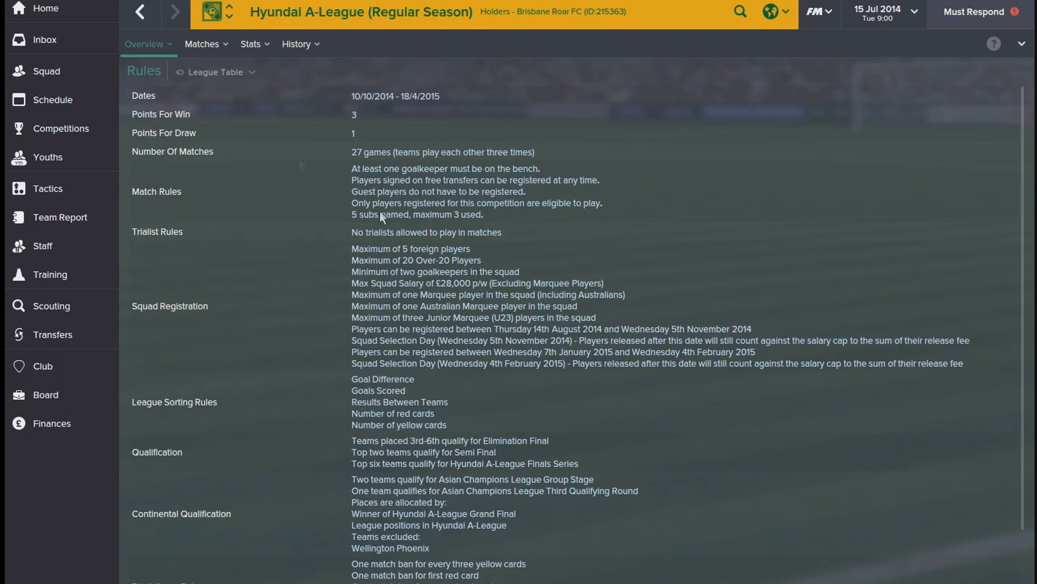
pyautogui.moveTo(360, 289)
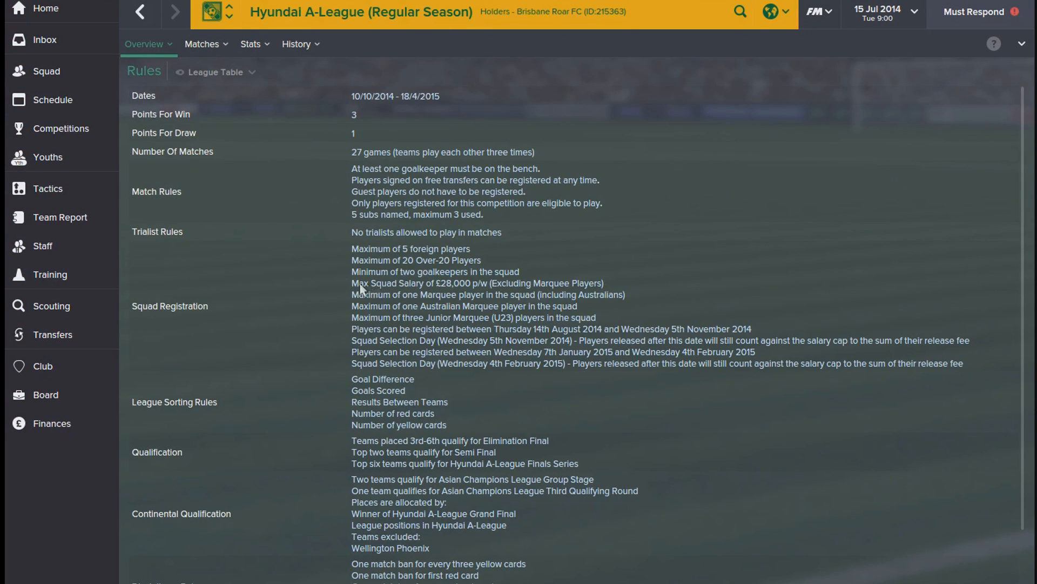
pyautogui.moveTo(420, 291)
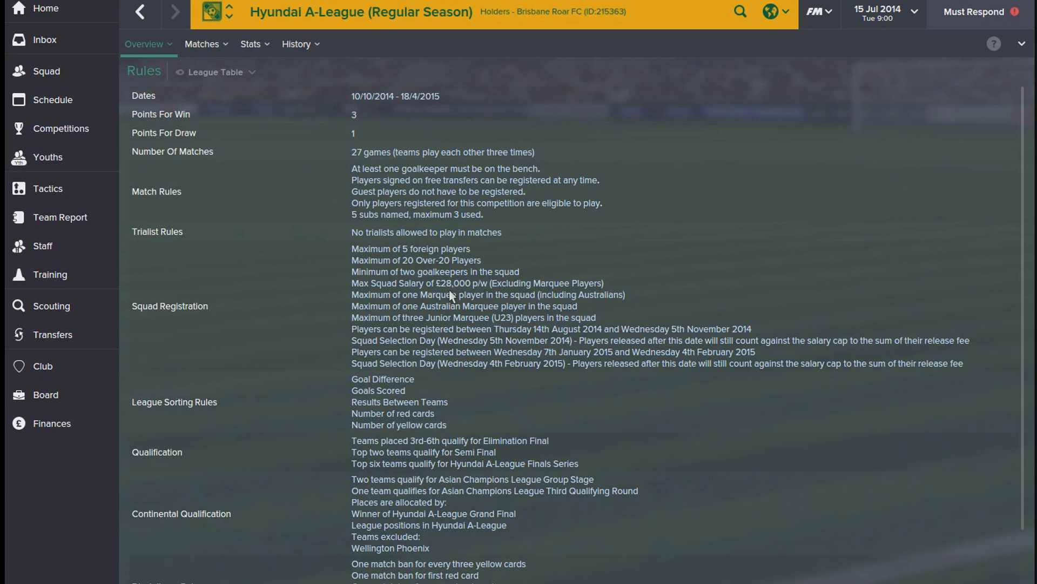
pyautogui.moveTo(521, 285)
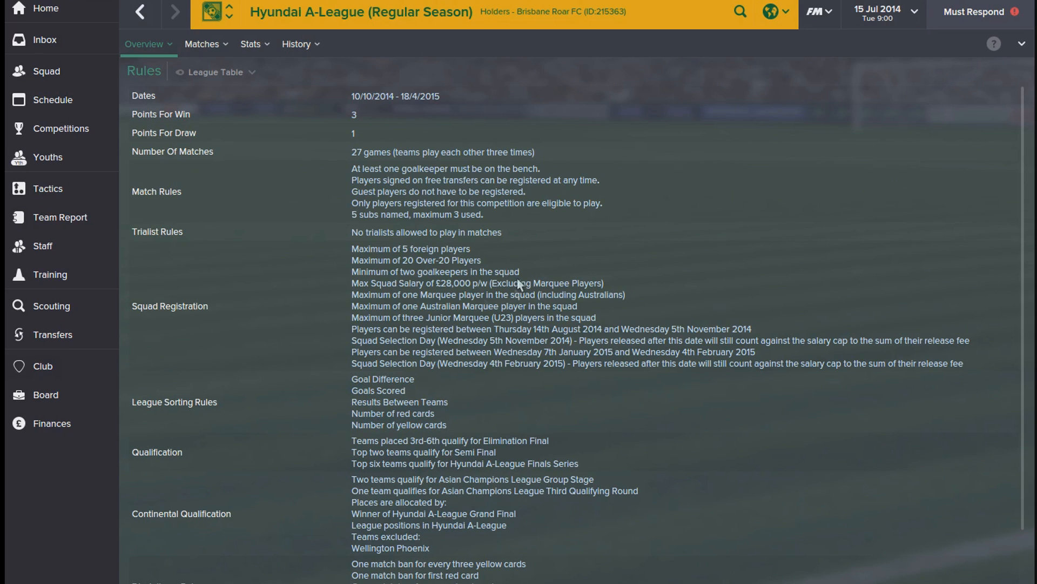
pyautogui.moveTo(826, 37)
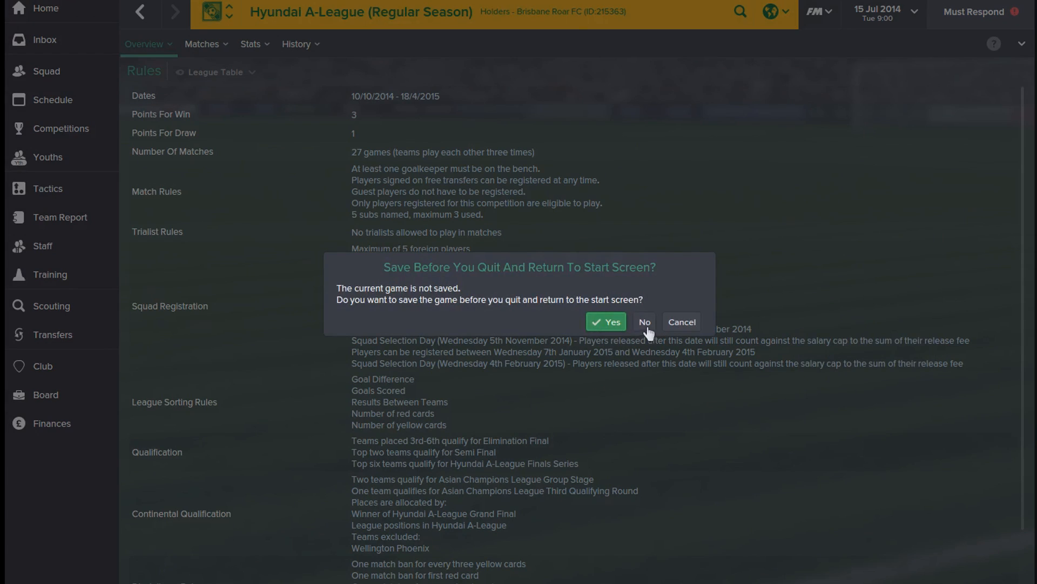
# - Quit to the start screen and add Australia nation rules onto the existing structure
pyautogui.click(642, 321)
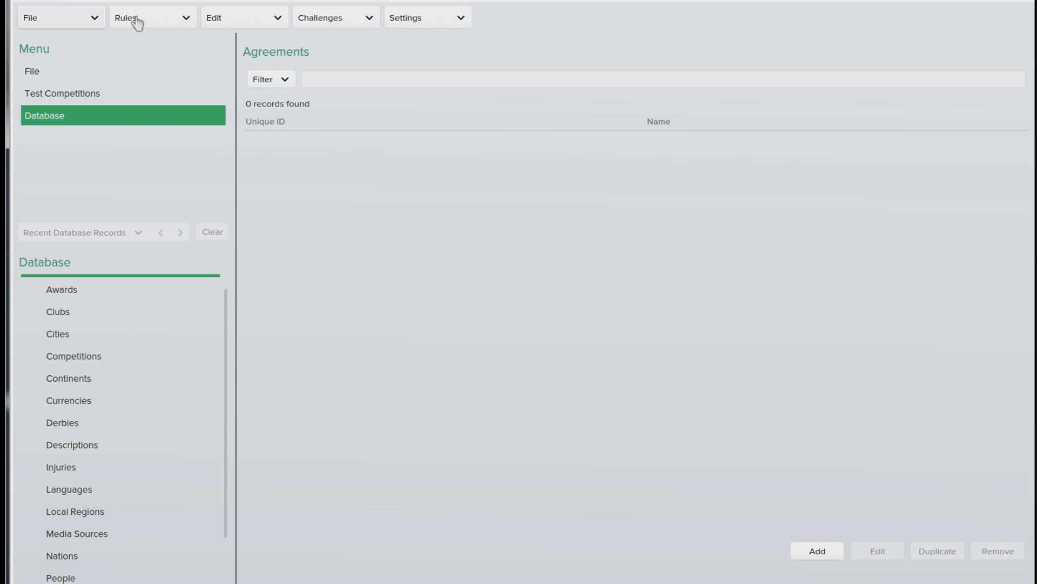
pyautogui.click(150, 18)
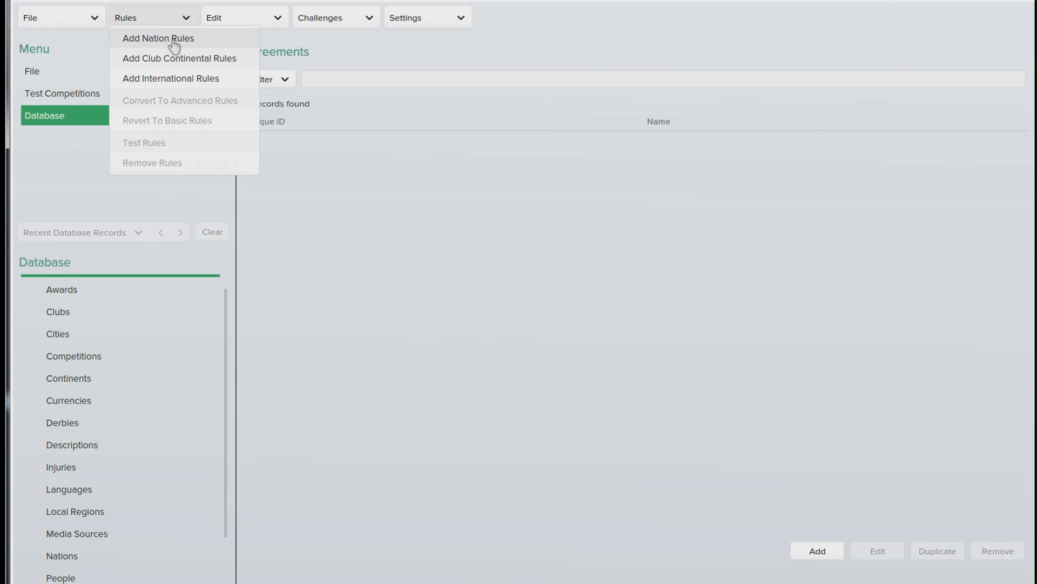
pyautogui.click(158, 38)
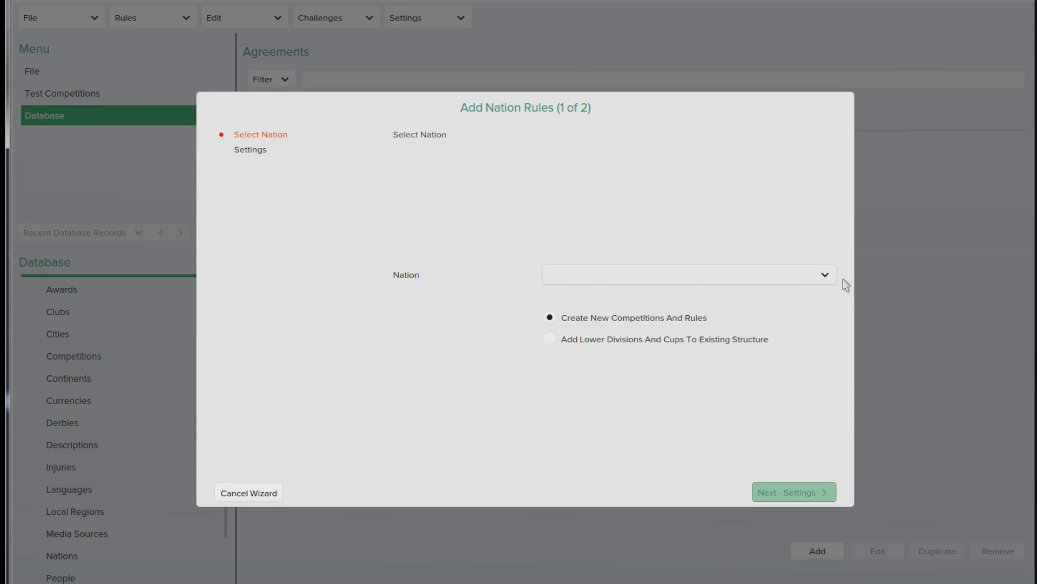
pyautogui.click(688, 274)
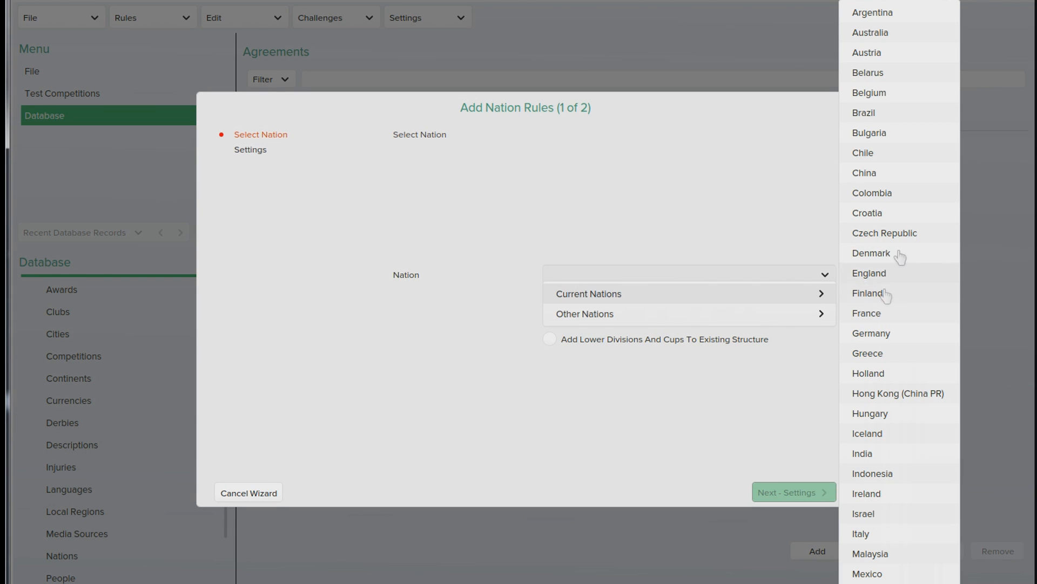
pyautogui.moveTo(893, 32)
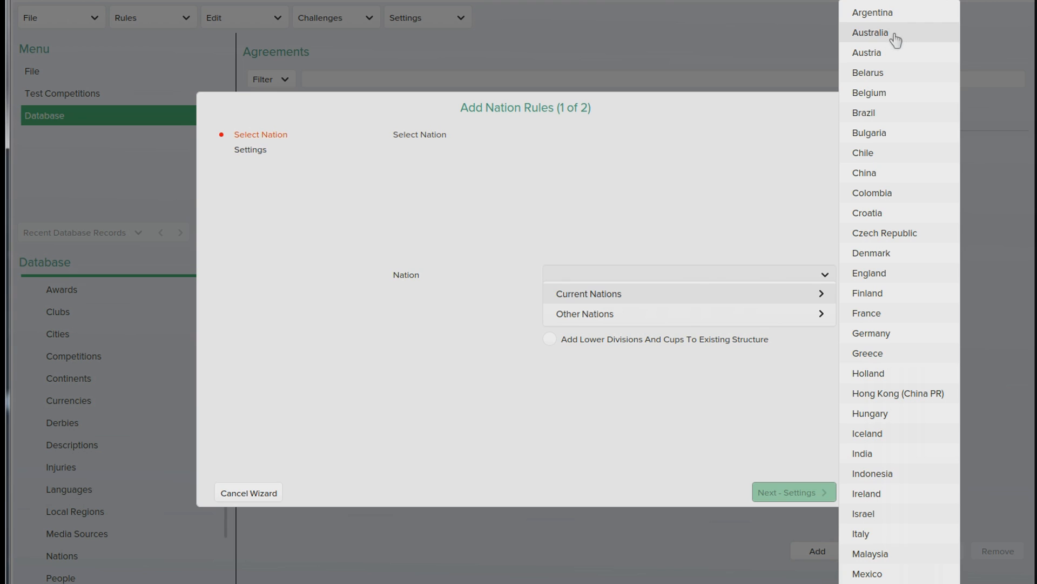
pyautogui.click(871, 32)
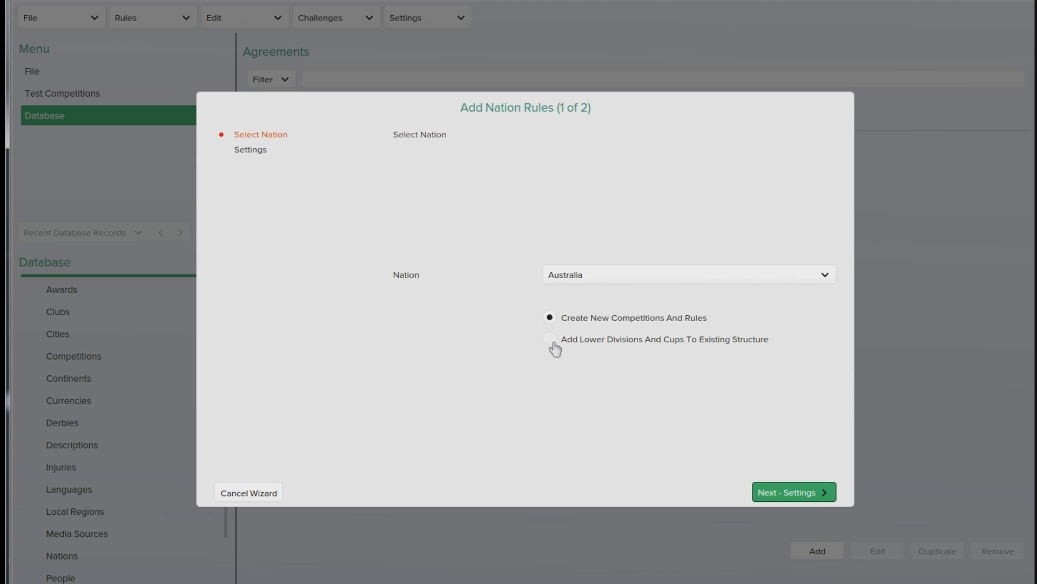
pyautogui.click(549, 339)
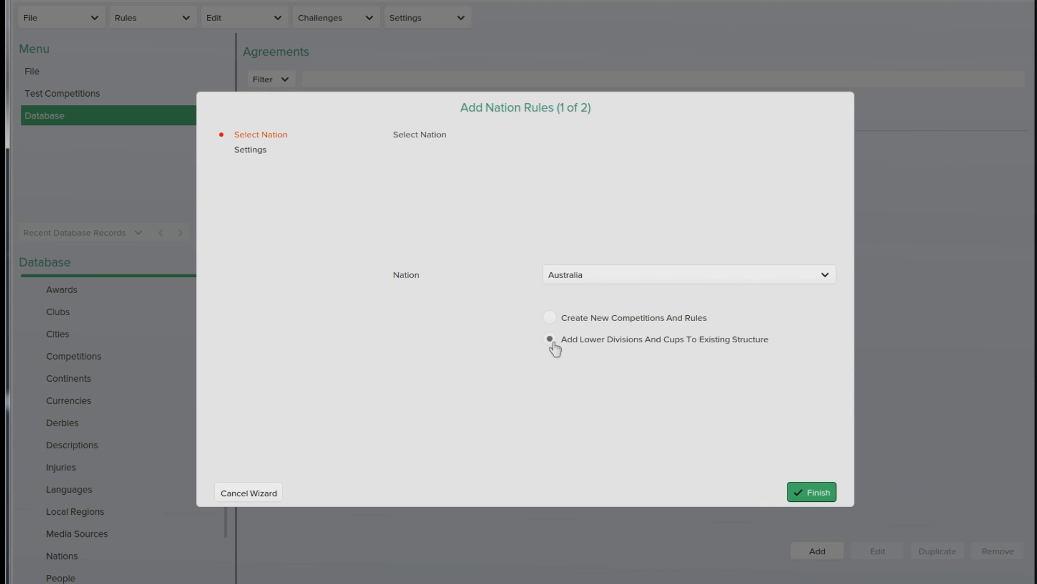
pyautogui.click(811, 492)
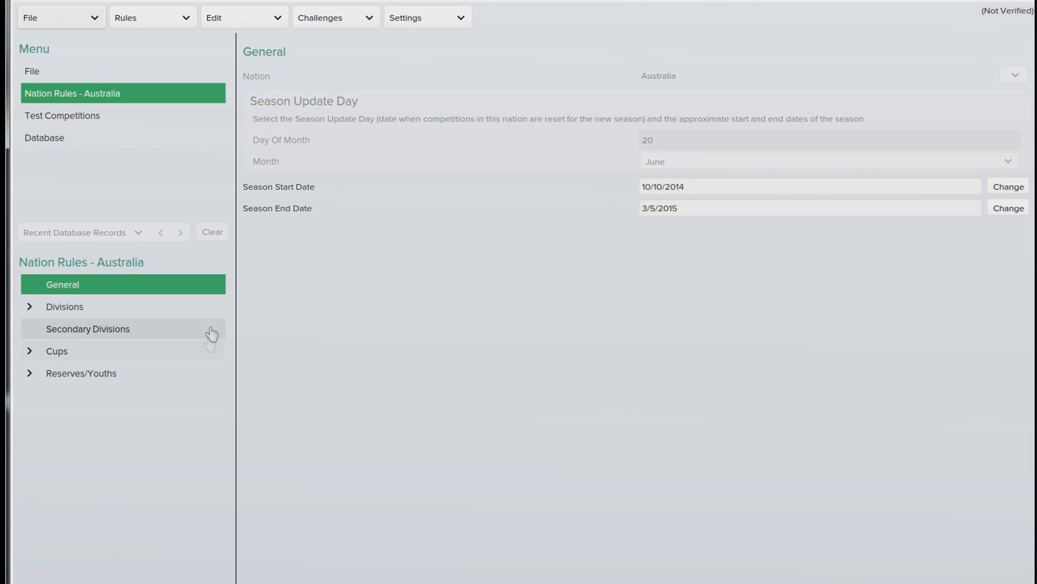
# - Convert Australia's nation rules to advanced rules and confirm
pyautogui.click(151, 17)
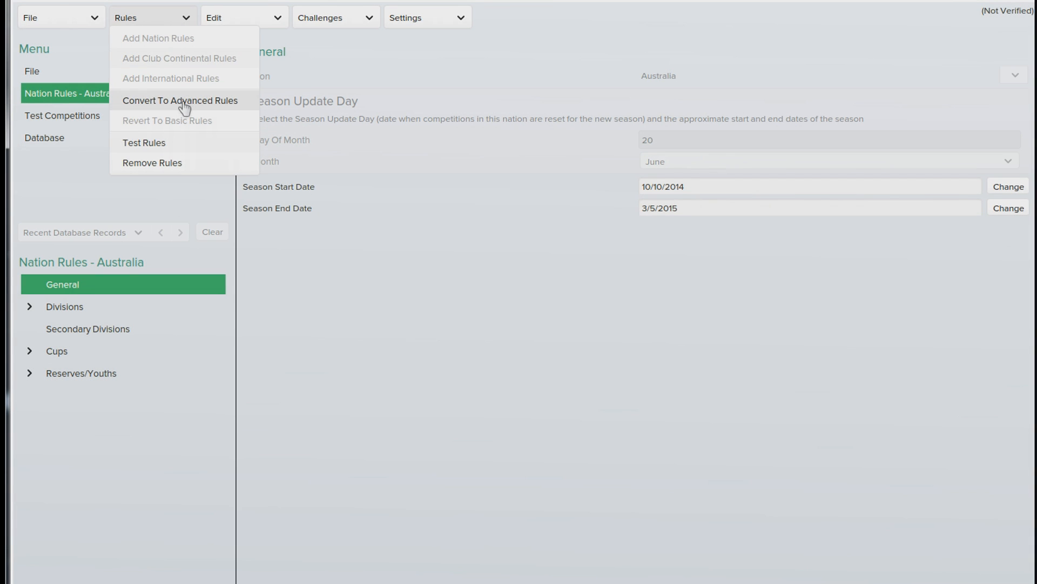
pyautogui.click(179, 100)
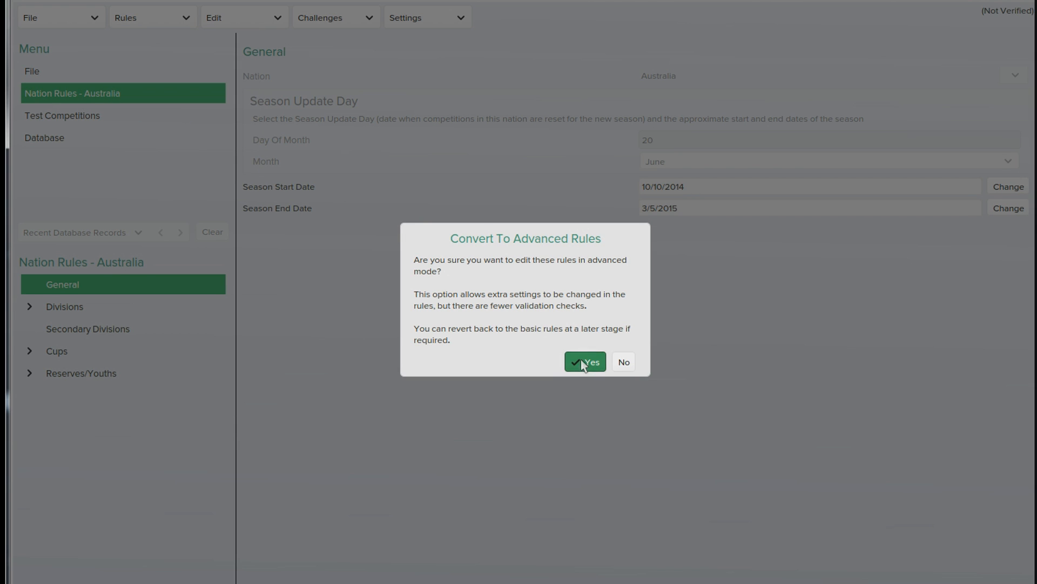
pyautogui.click(584, 362)
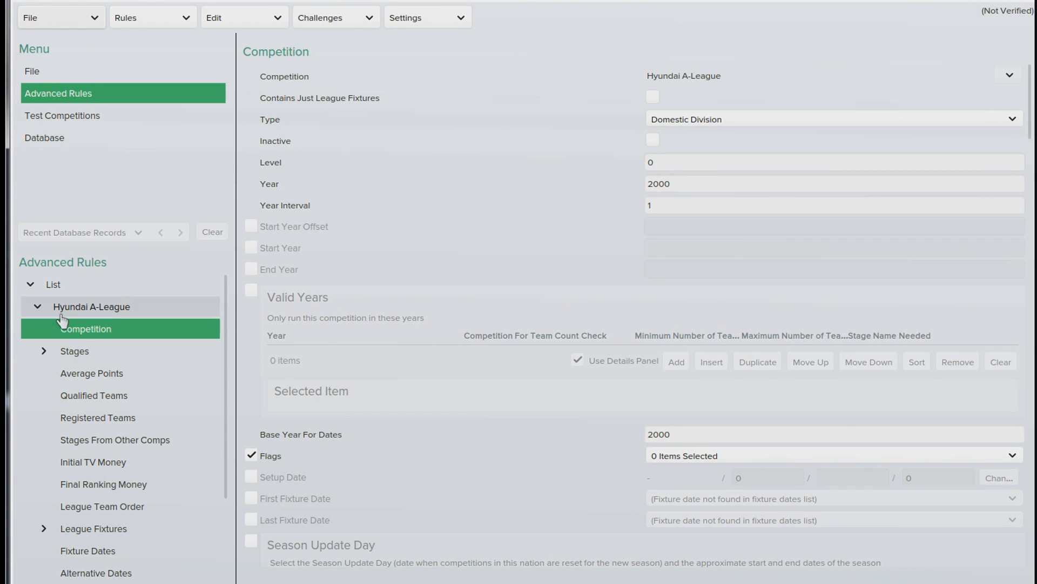
pyautogui.moveTo(80, 333)
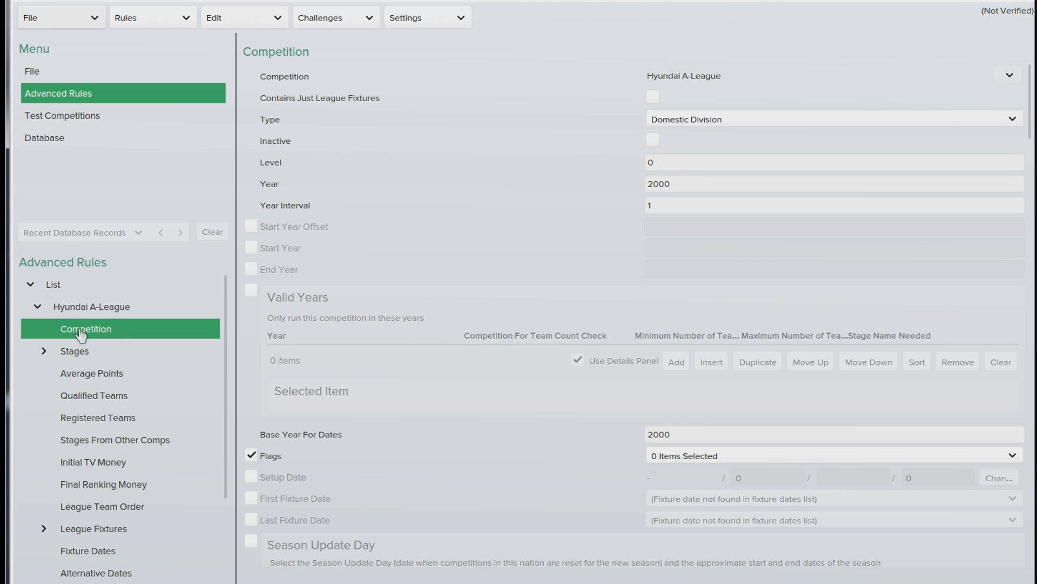
pyautogui.moveTo(1028, 127)
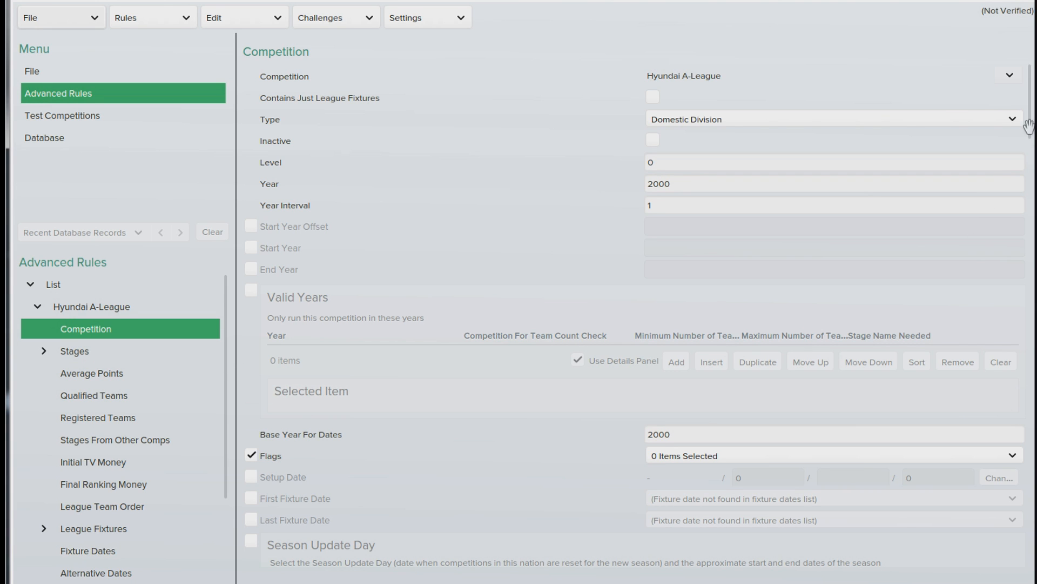
# - Review the Hyundai A-League stages, then collapse the Hyundai A-League node to reveal Australia
pyautogui.scroll(-3)
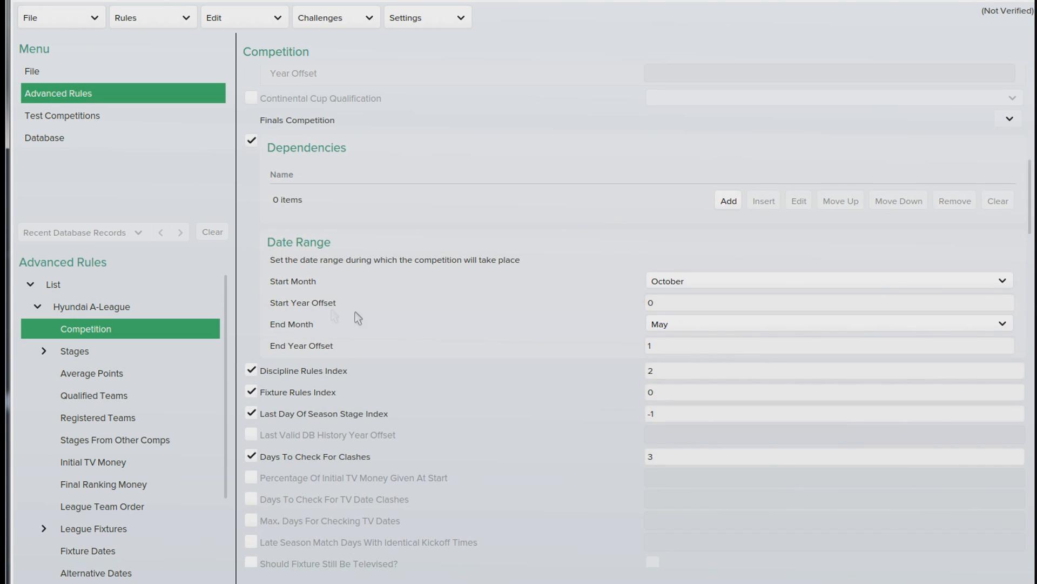
pyautogui.moveTo(282, 247)
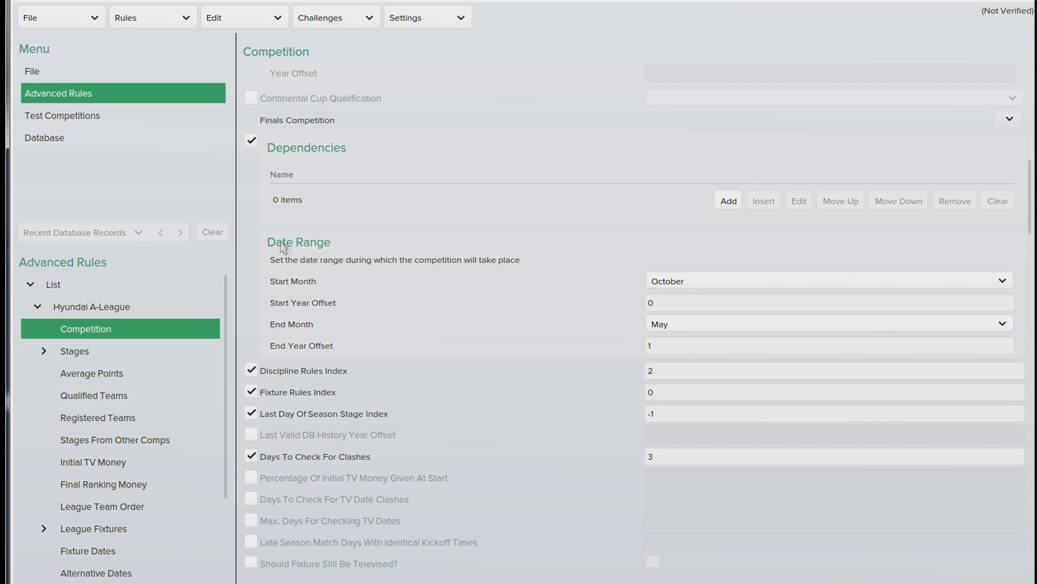
pyautogui.moveTo(261, 399)
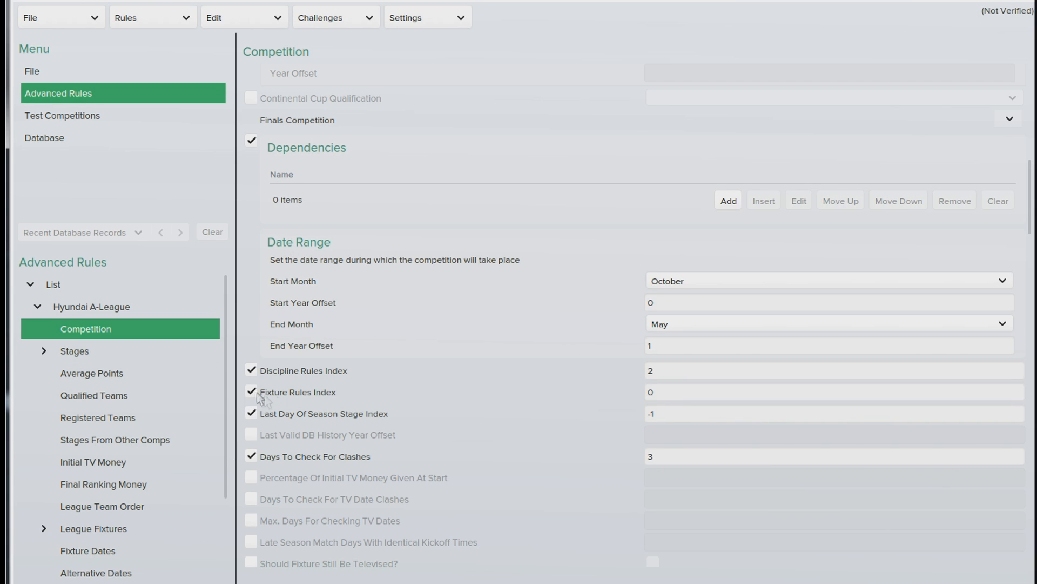
pyautogui.moveTo(288, 403)
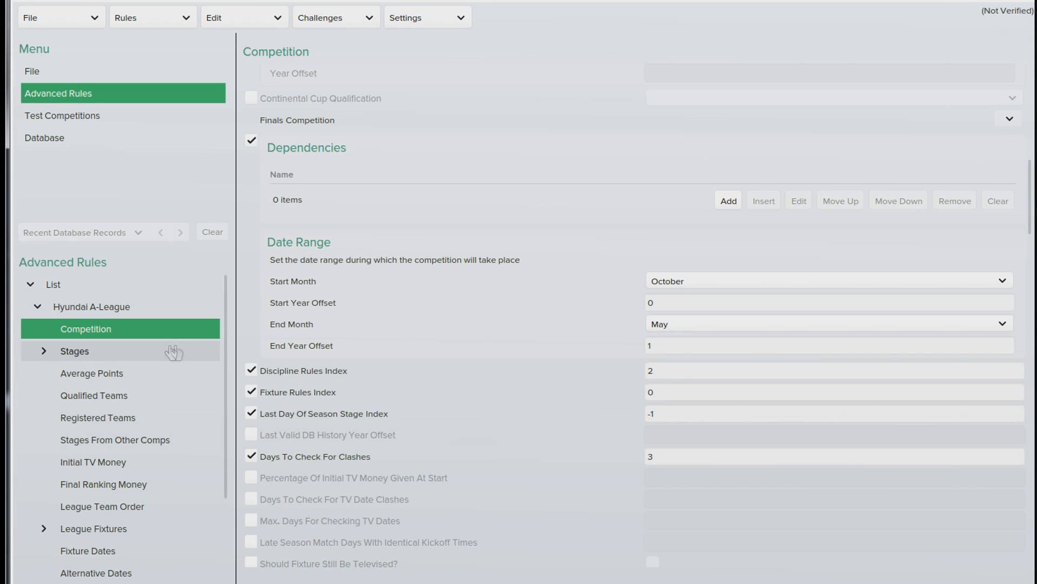
pyautogui.moveTo(39, 324)
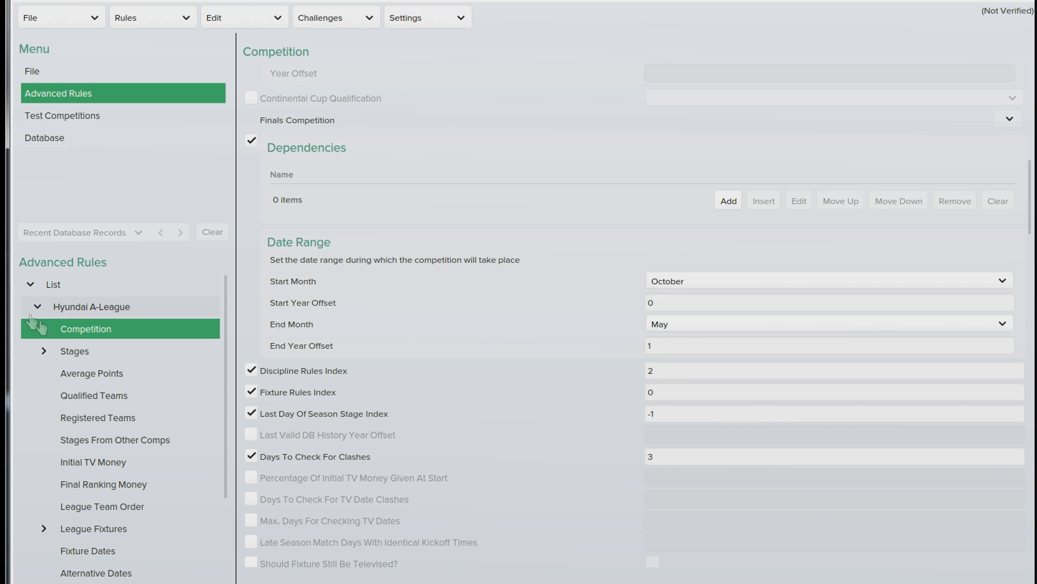
pyautogui.click(43, 350)
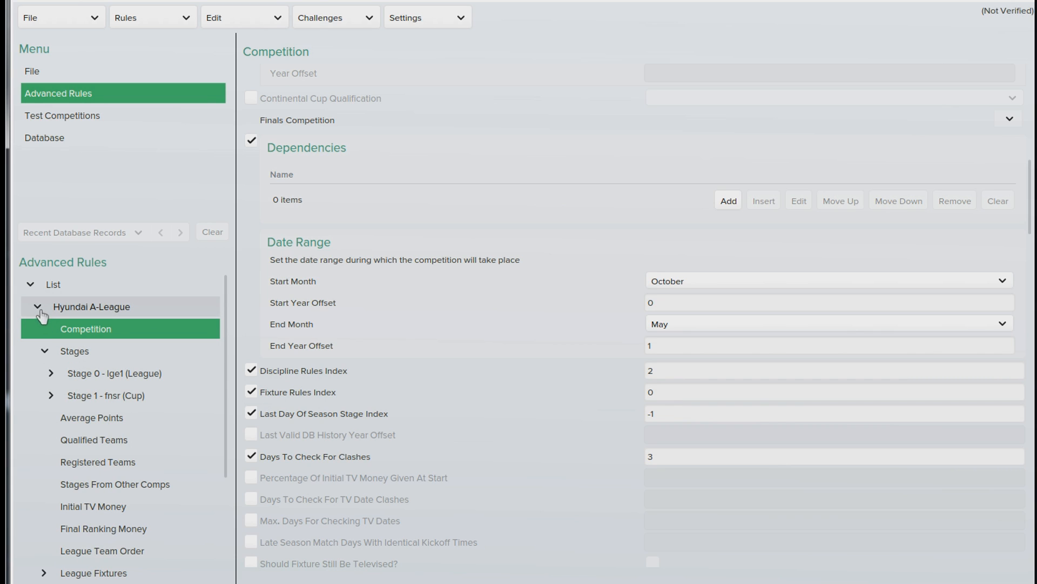
pyautogui.click(38, 307)
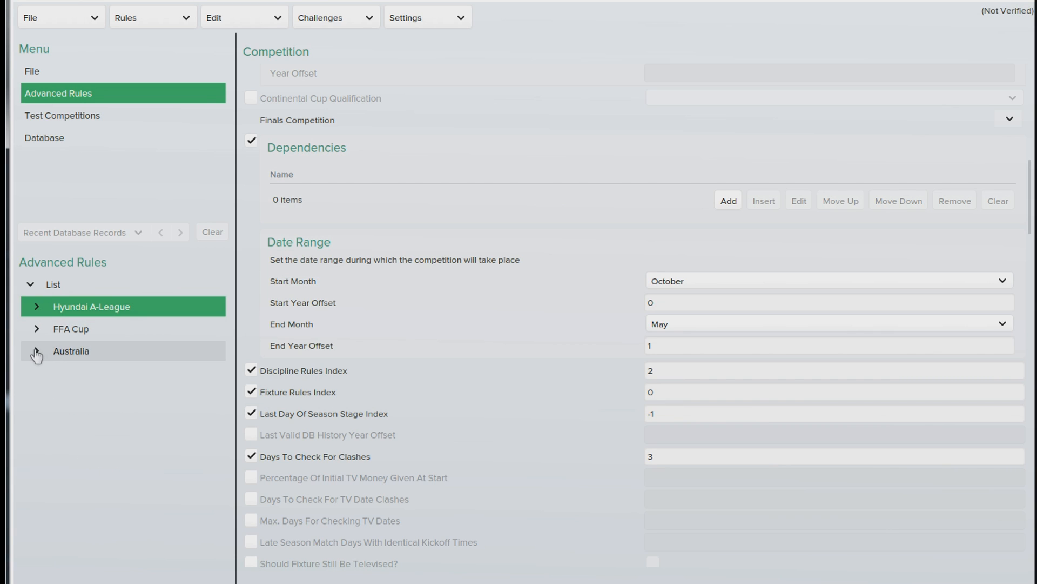
# - Expand Australia's fixture rules and enable squad selection rules for Rules 0
pyautogui.click(36, 351)
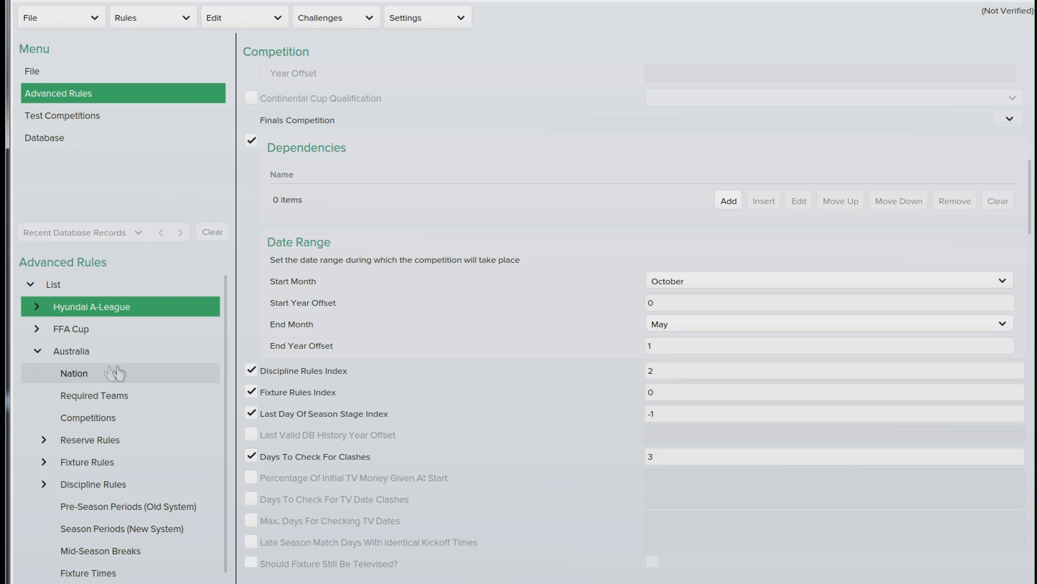
pyautogui.click(86, 461)
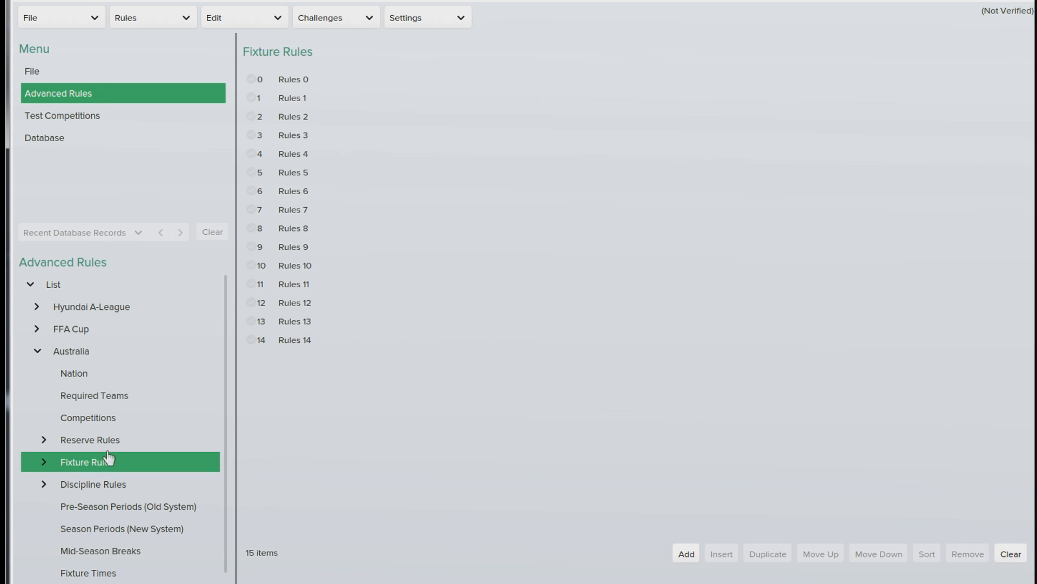
pyautogui.moveTo(317, 60)
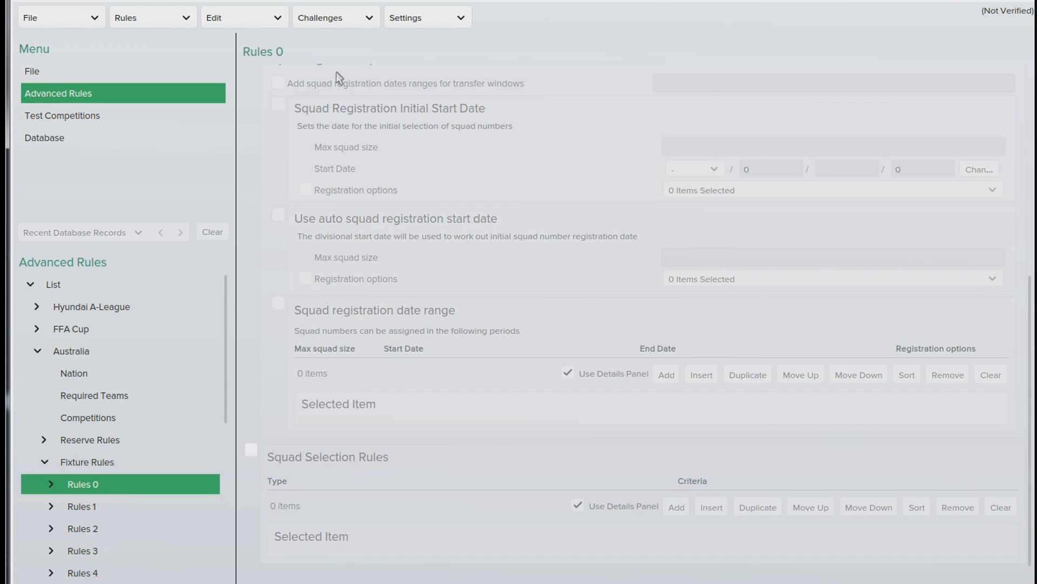
pyautogui.moveTo(447, 352)
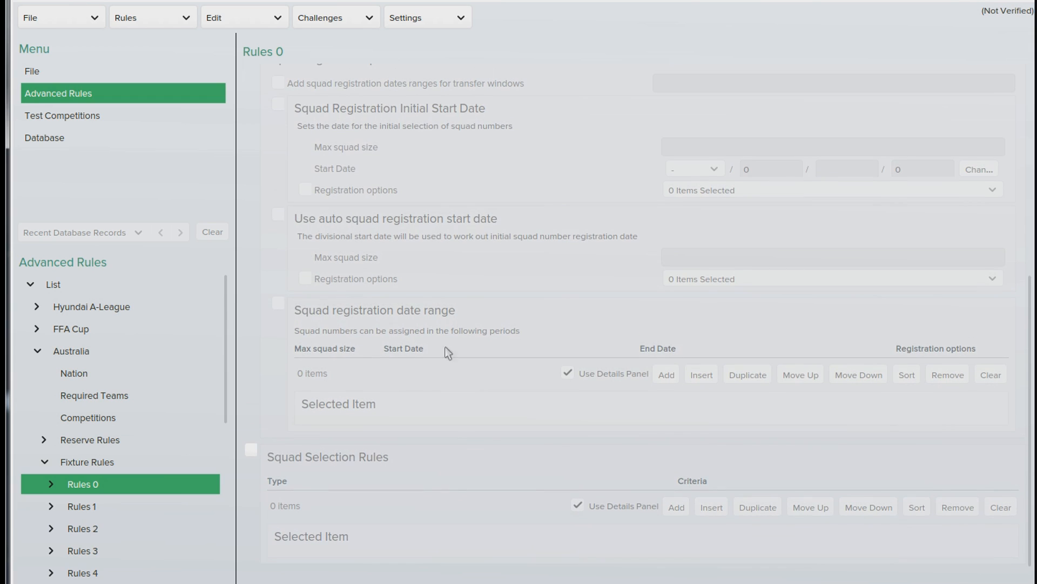
pyautogui.moveTo(253, 459)
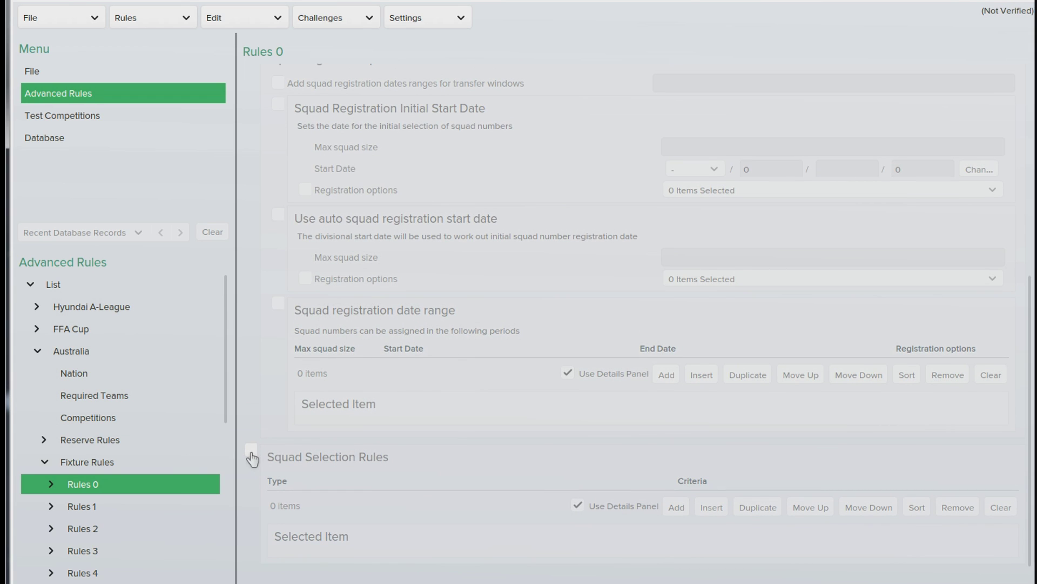
pyautogui.click(251, 450)
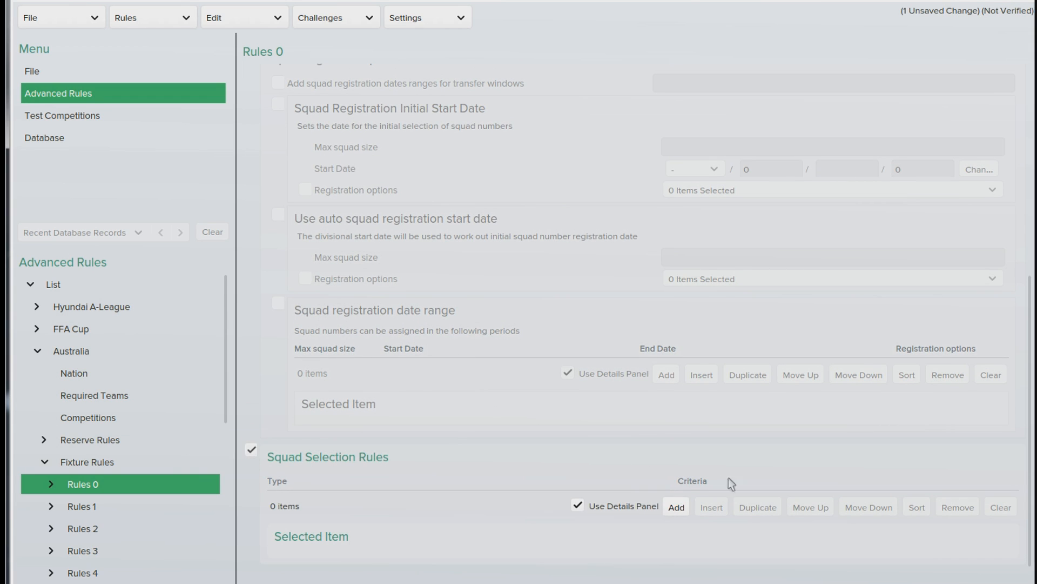
# - Add an Overall Squad Annual Wage cap rule applied to Hyundai A-League teams
pyautogui.click(675, 506)
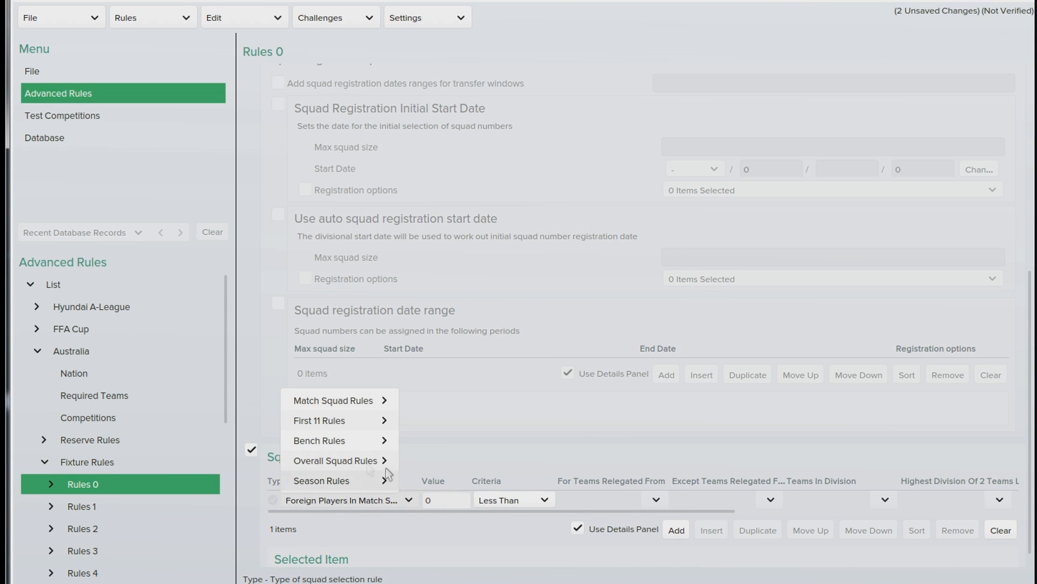
pyautogui.click(333, 400)
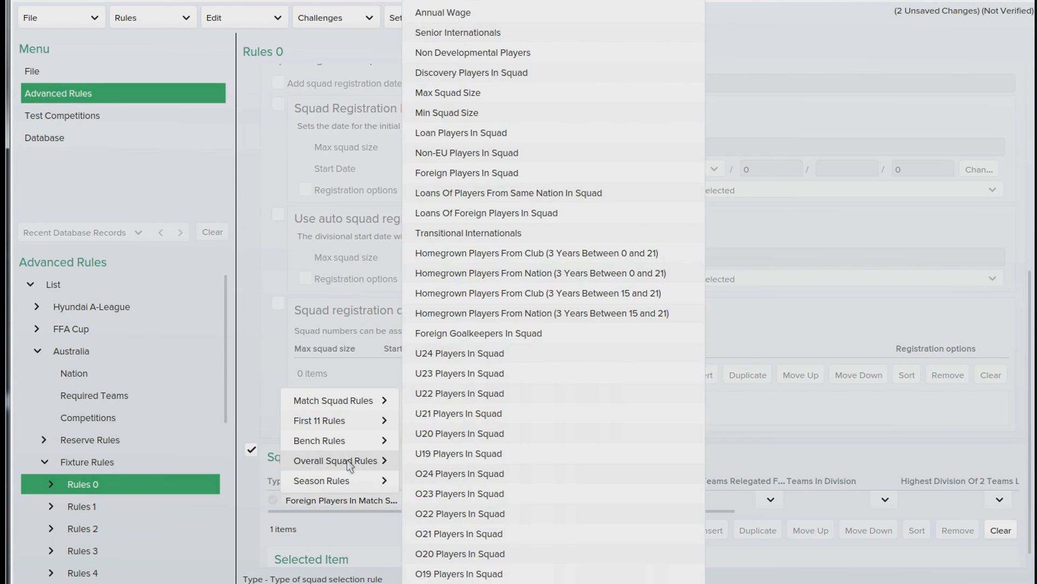
pyautogui.moveTo(476, 32)
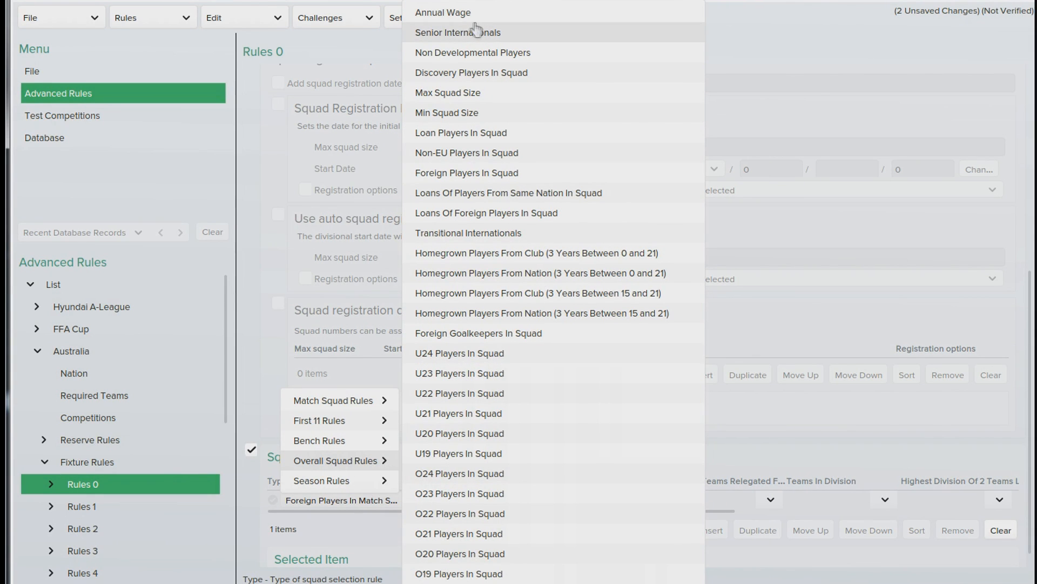
pyautogui.moveTo(442, 12)
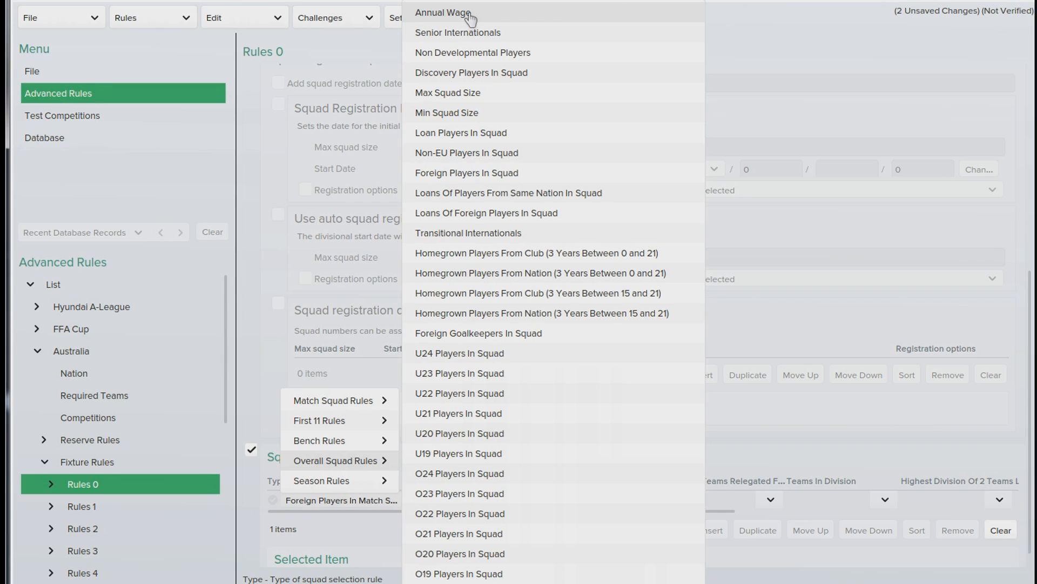
pyautogui.click(443, 12)
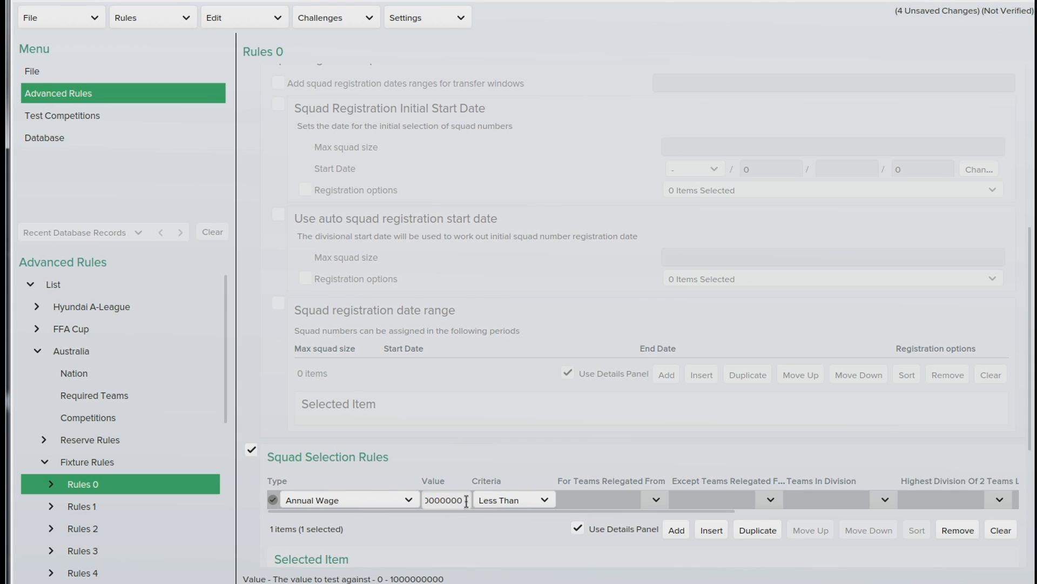
pyautogui.tripleClick(443, 500)
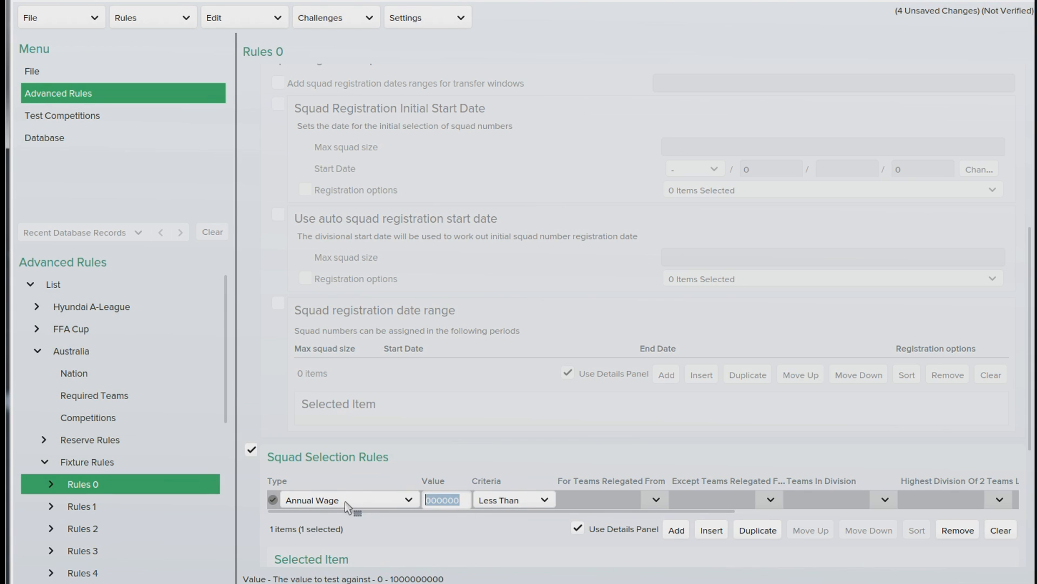
pyautogui.moveTo(874, 506)
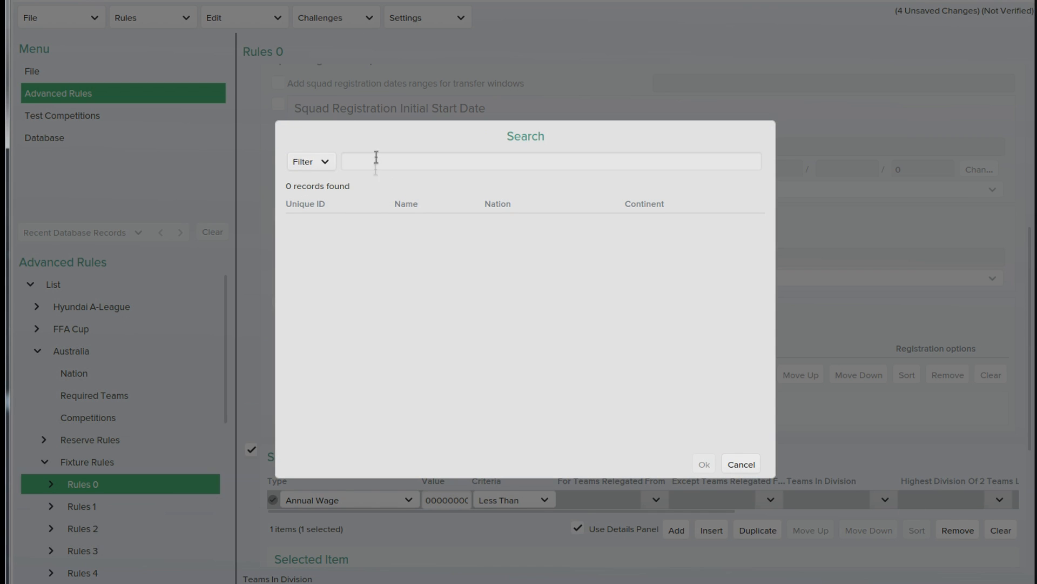
pyautogui.write('a-le')
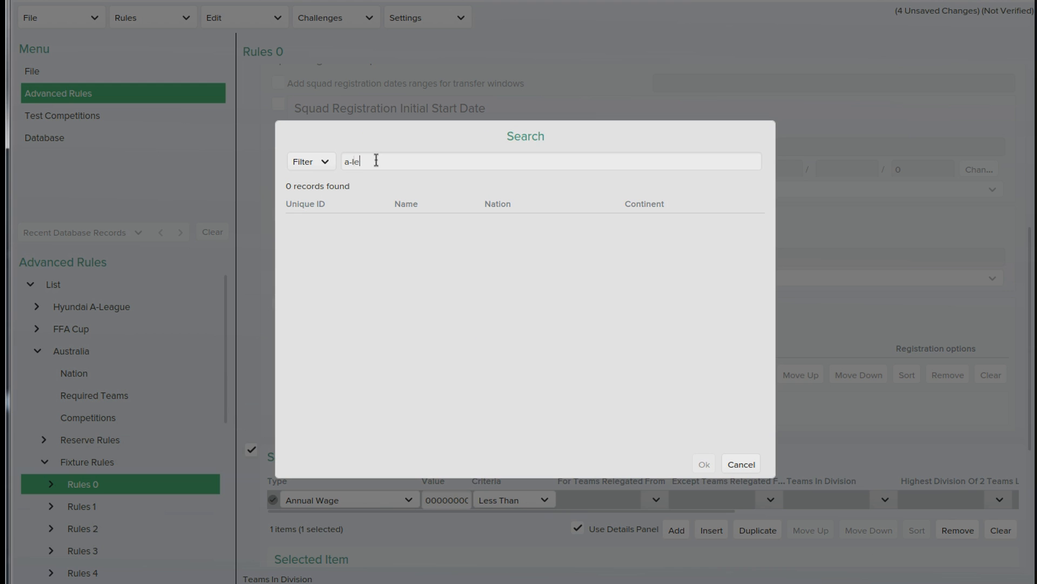
pyautogui.write('ague')
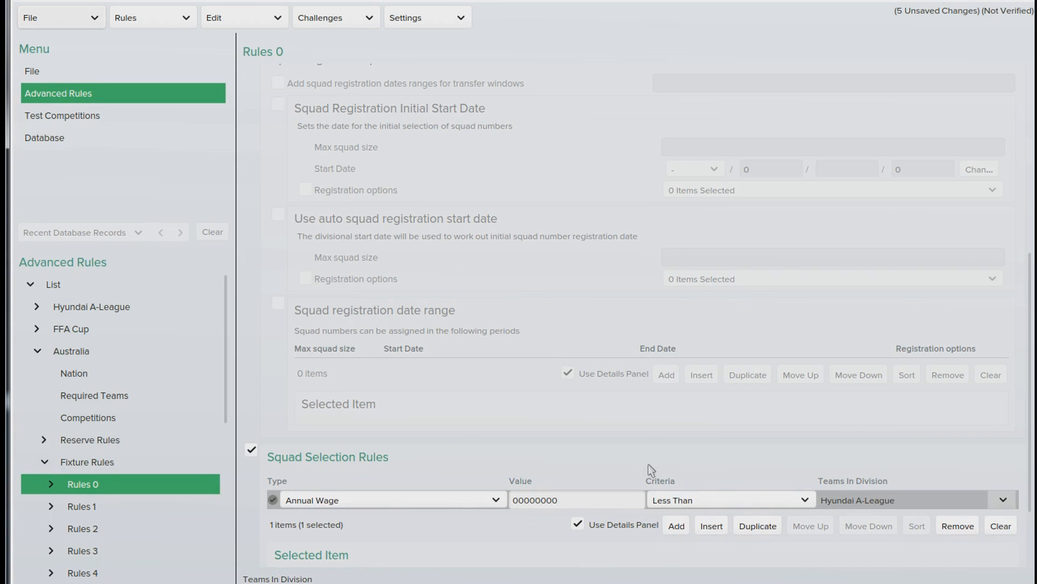
pyautogui.moveTo(154, 17)
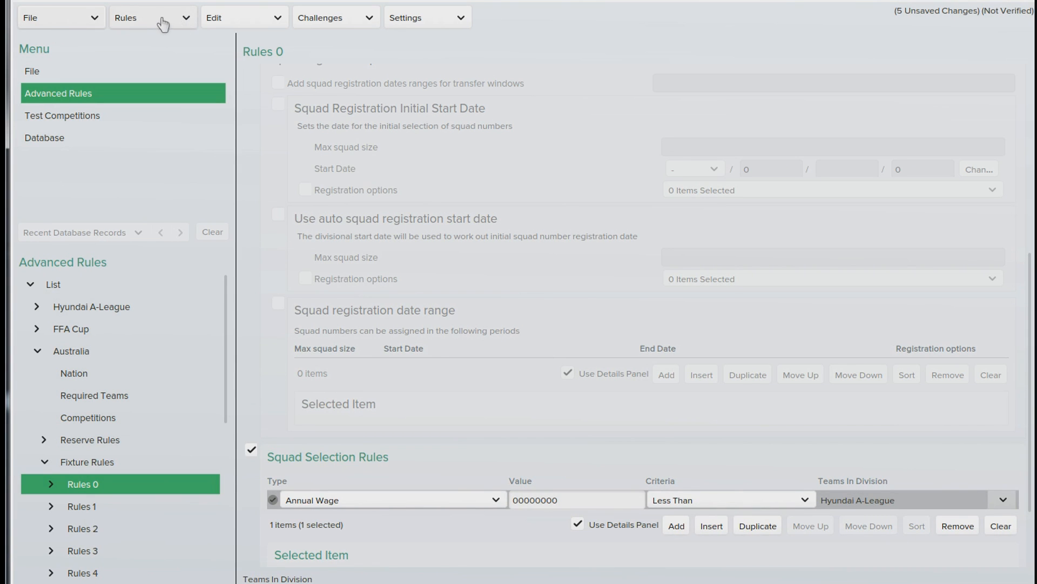
# - Save the editor data as a new file titled '2818' and run Test Rules
pyautogui.click(151, 17)
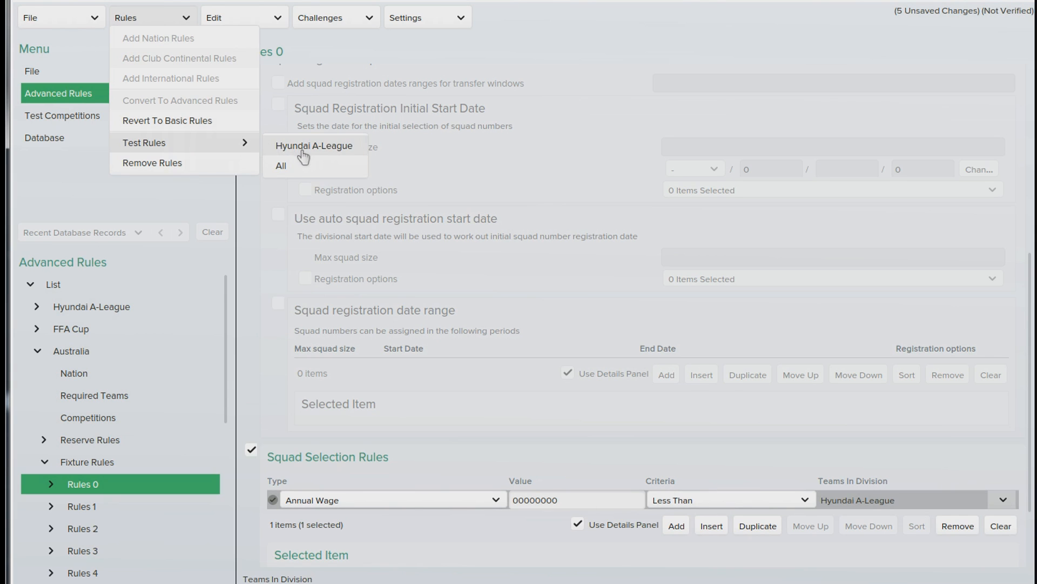
pyautogui.click(315, 146)
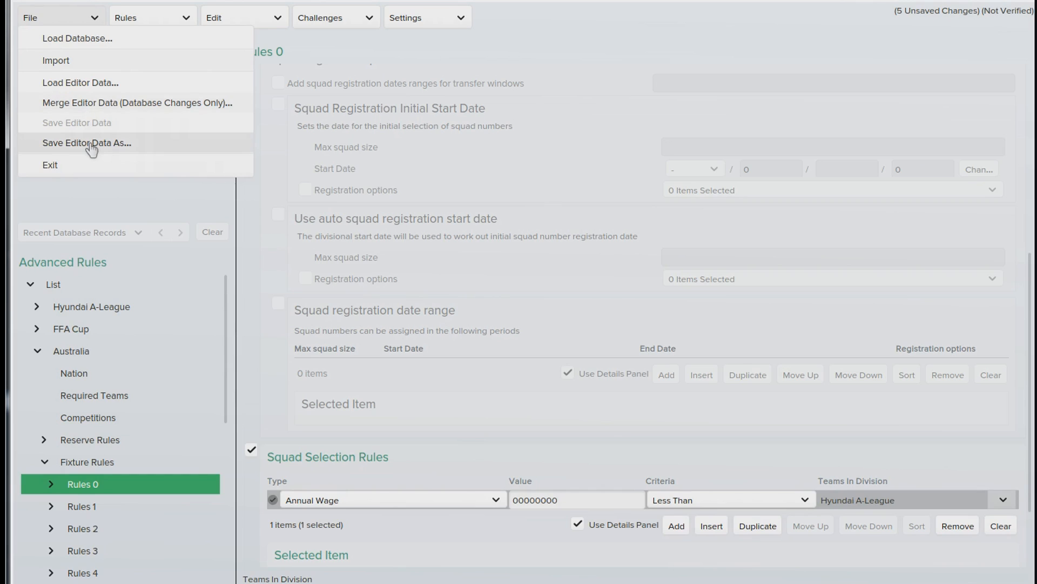
pyautogui.click(86, 142)
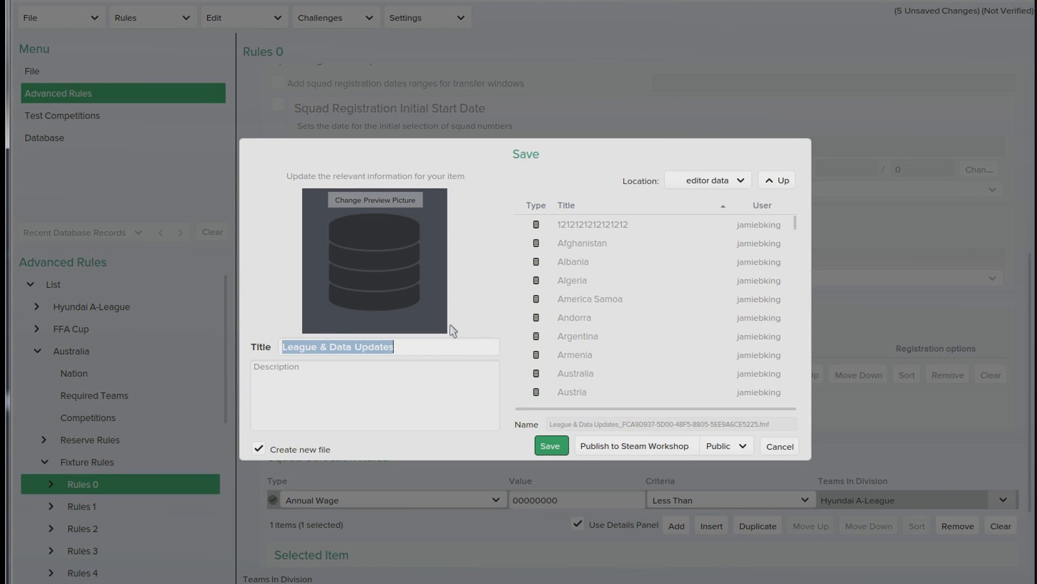
pyautogui.write('2818')
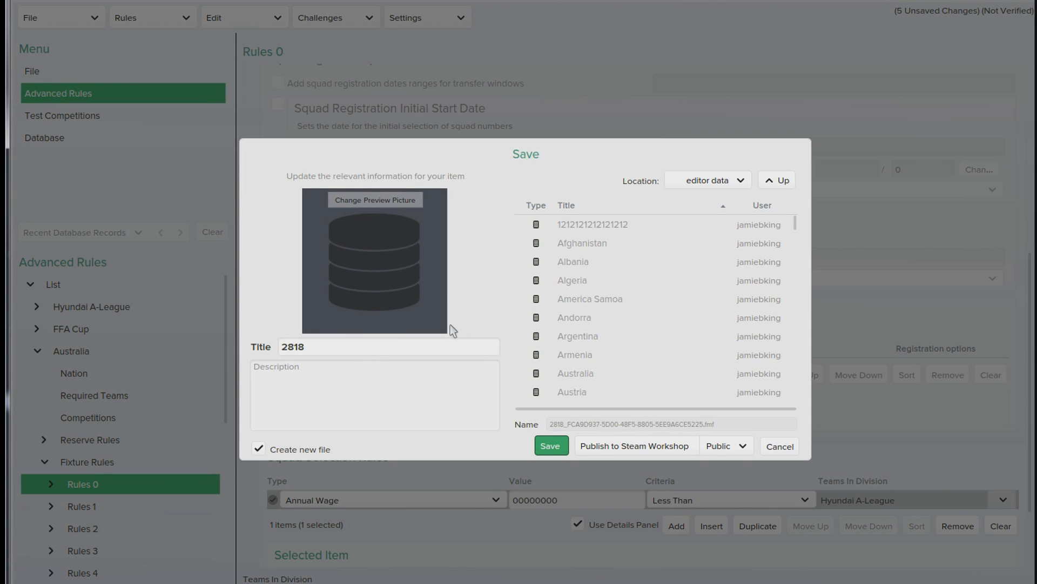
pyautogui.click(550, 445)
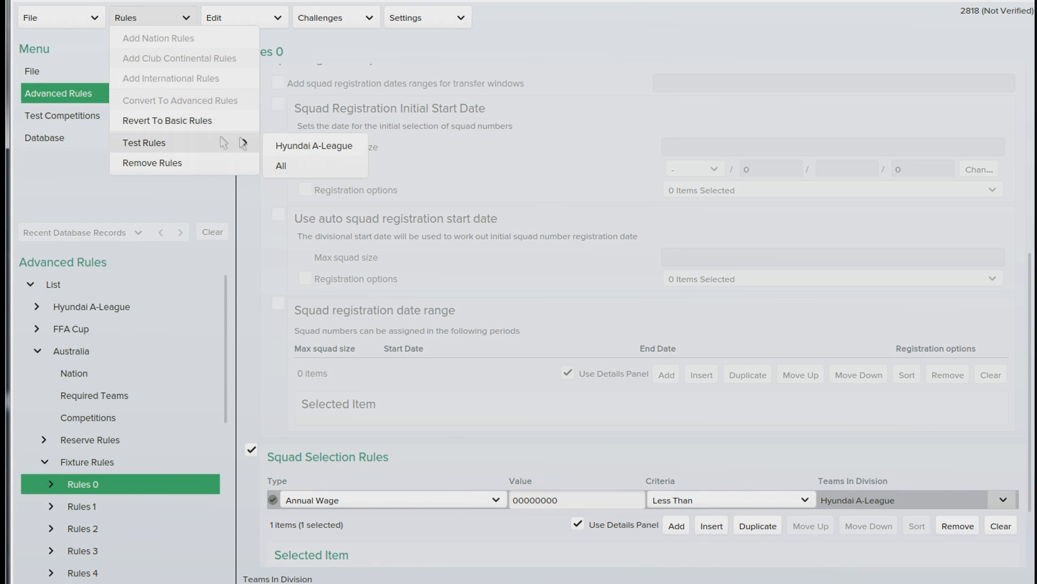
pyautogui.click(313, 146)
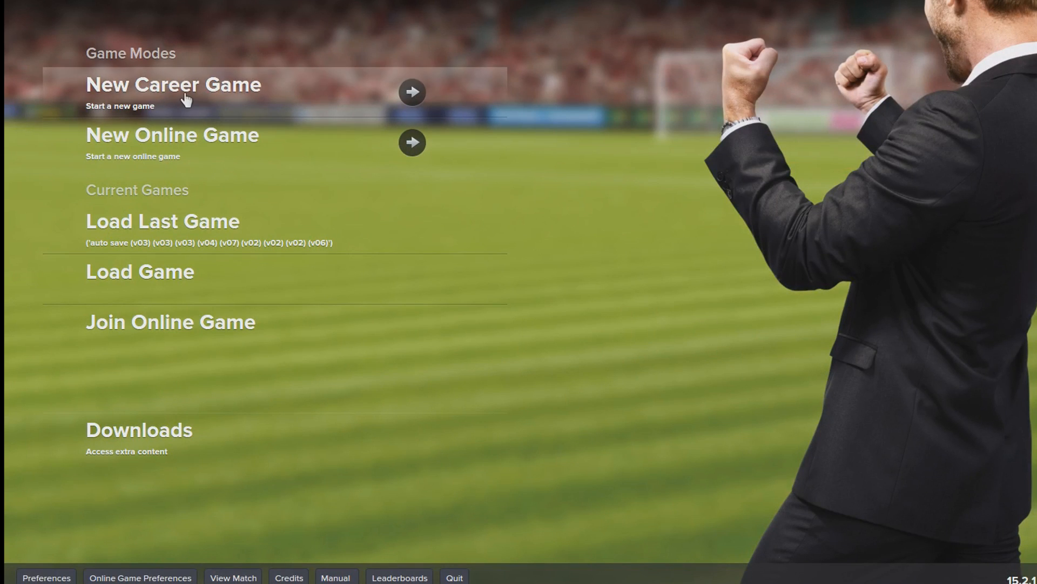
# - Start a new career game loading the 2818 editor file with Australia selected
pyautogui.click(173, 85)
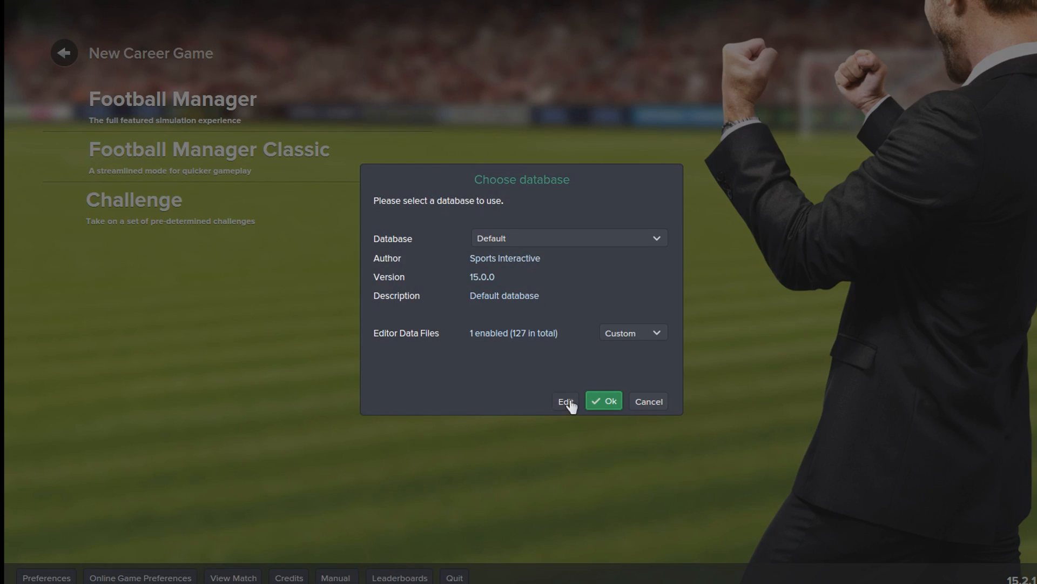
pyautogui.click(603, 401)
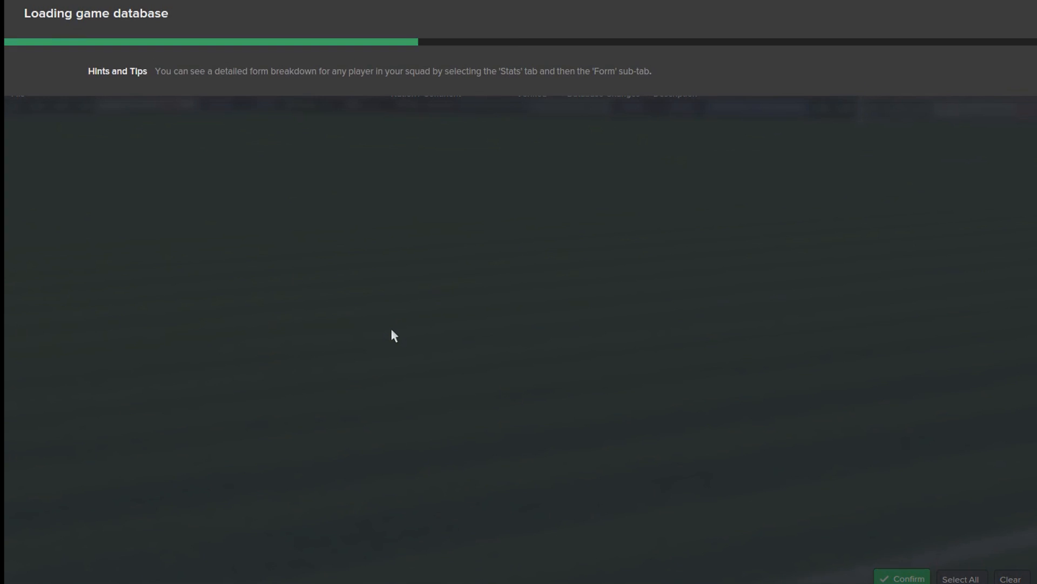
pyautogui.moveTo(471, 172)
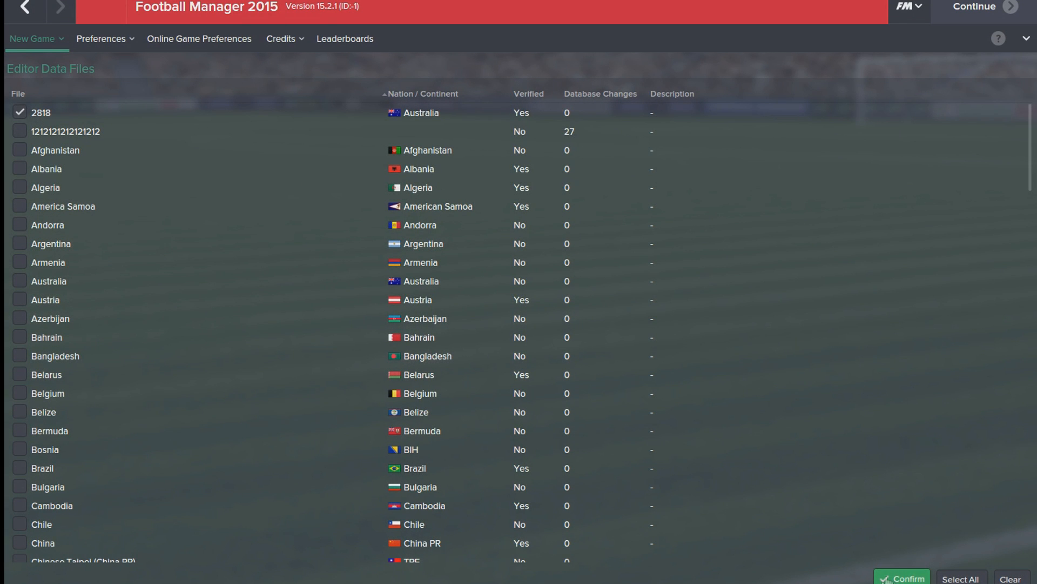
pyautogui.moveTo(578, 358)
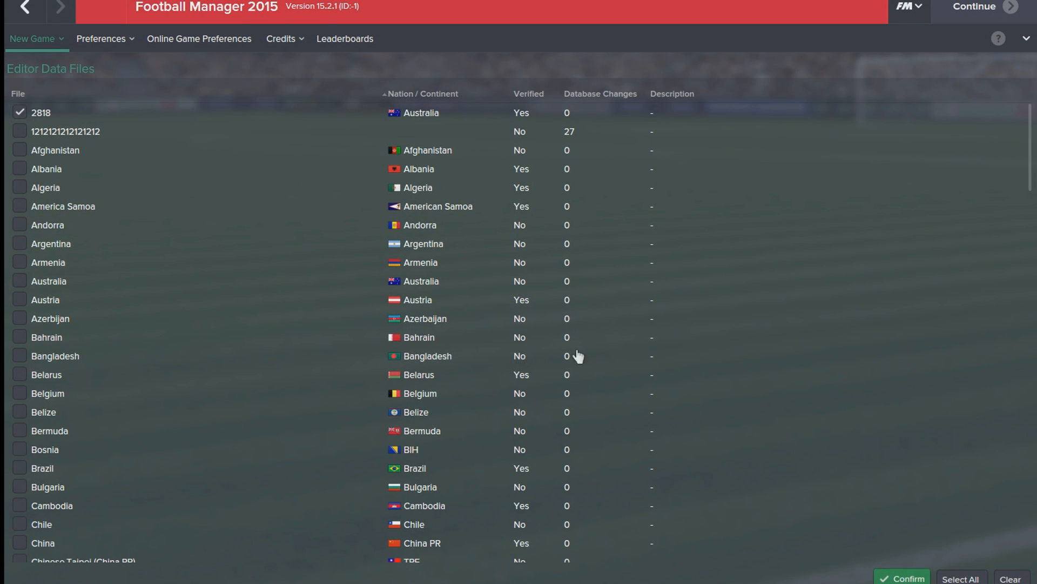
pyautogui.click(899, 577)
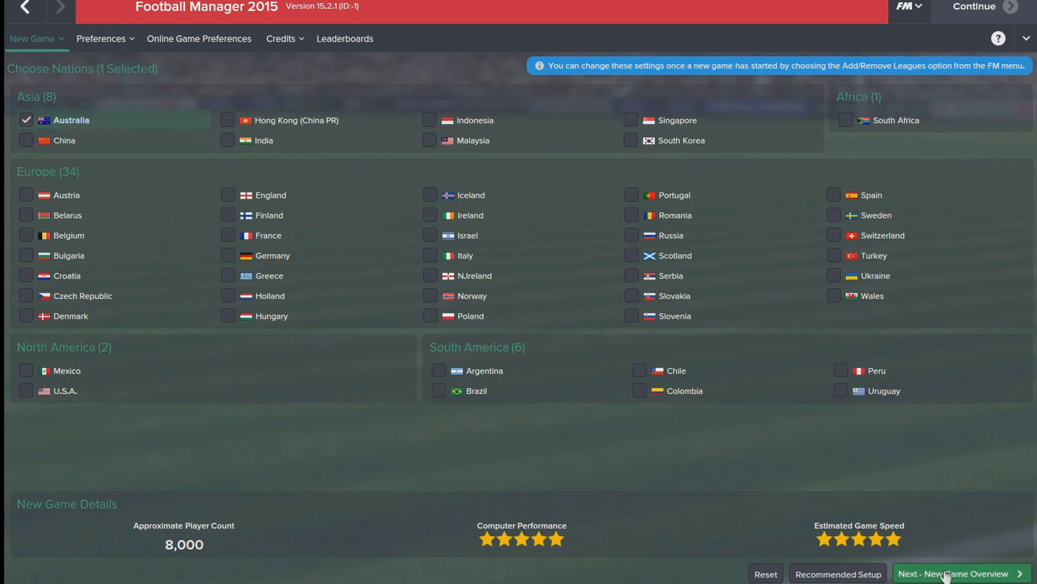
pyautogui.click(961, 573)
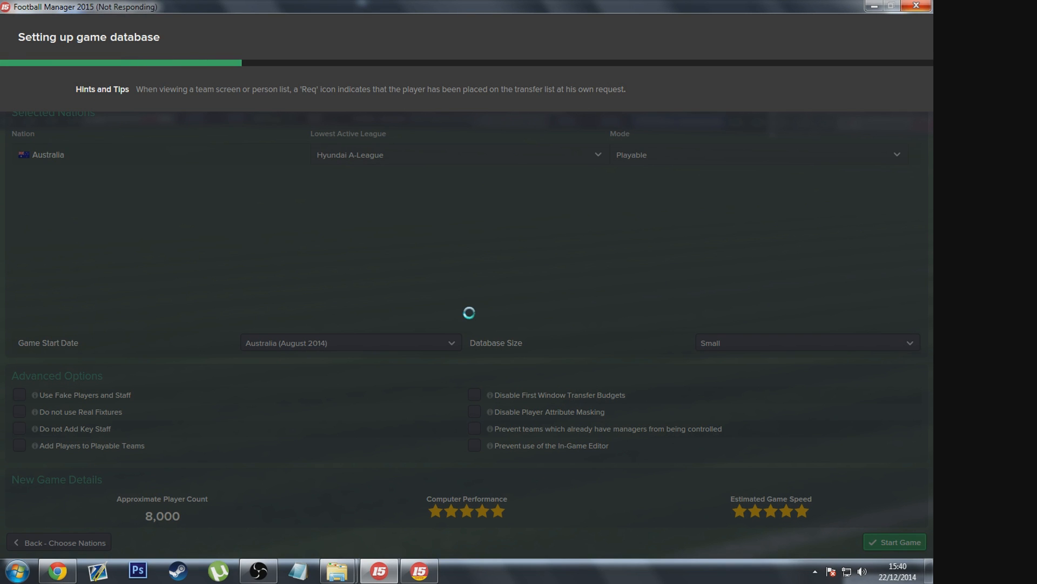
# - Confirm the managerial style screen for the Adelaide United manager
pyautogui.click(894, 542)
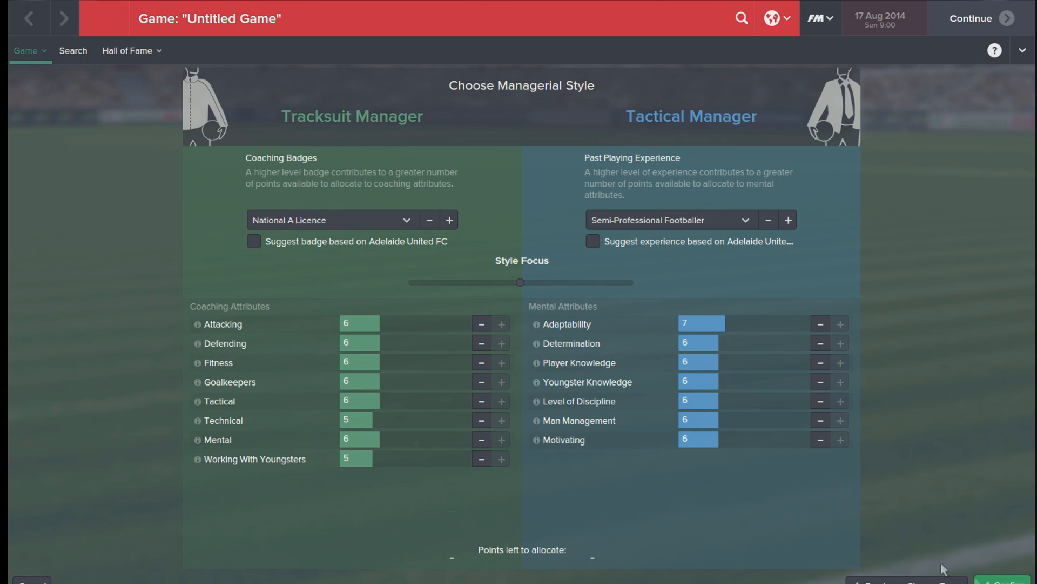
pyautogui.moveTo(389, 288)
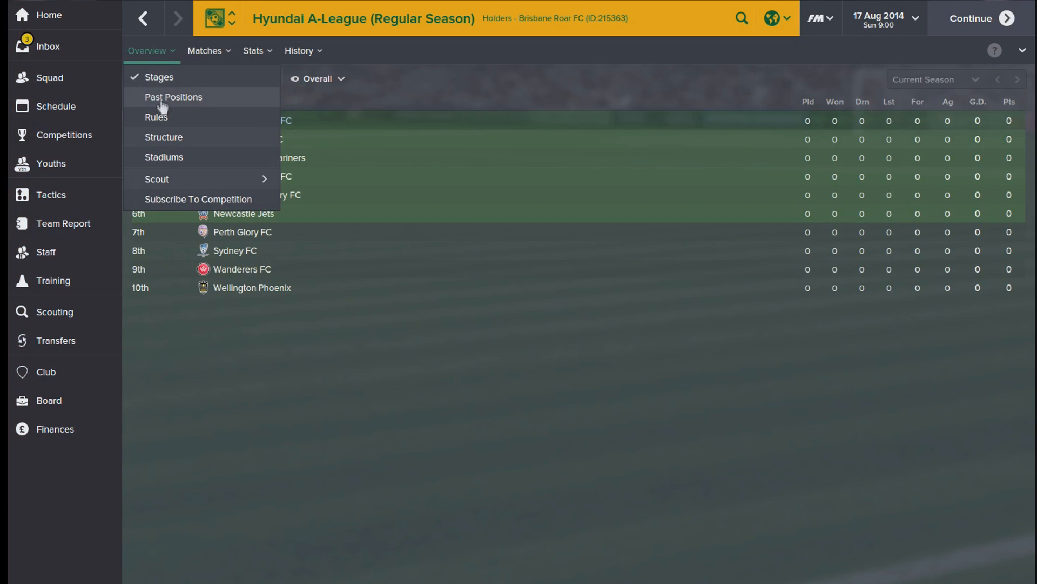
# - Open the Hyundai A-League Rules page showing the £19,230,769 p/w maximum squad salary
pyautogui.click(156, 117)
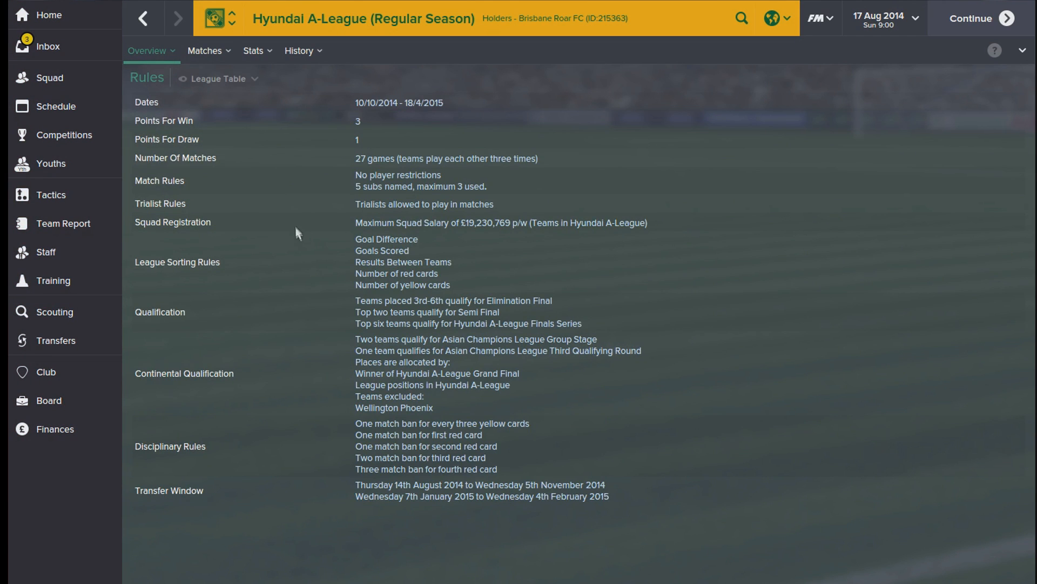
pyautogui.moveTo(397, 252)
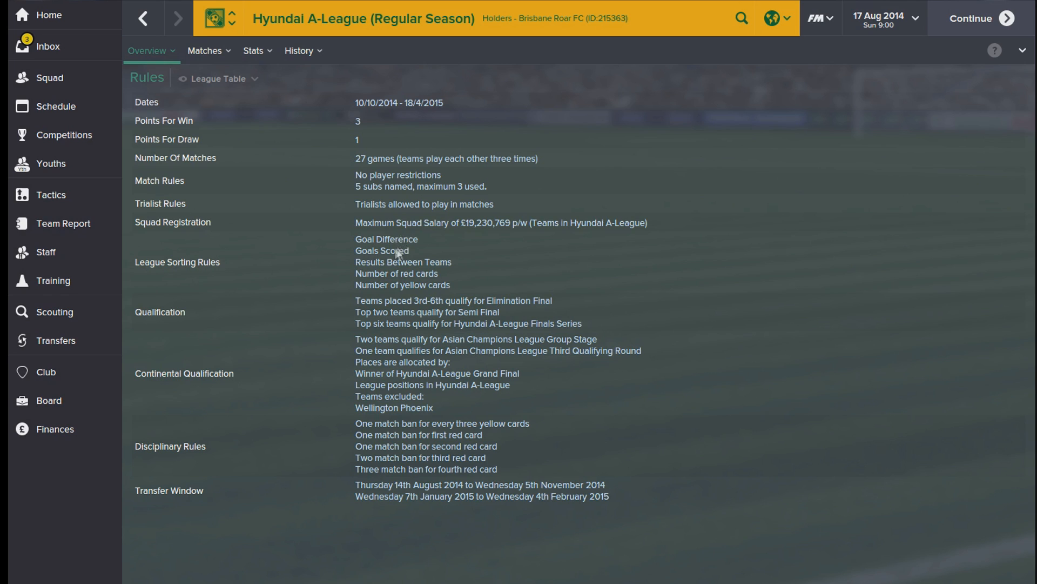
pyautogui.moveTo(398, 227)
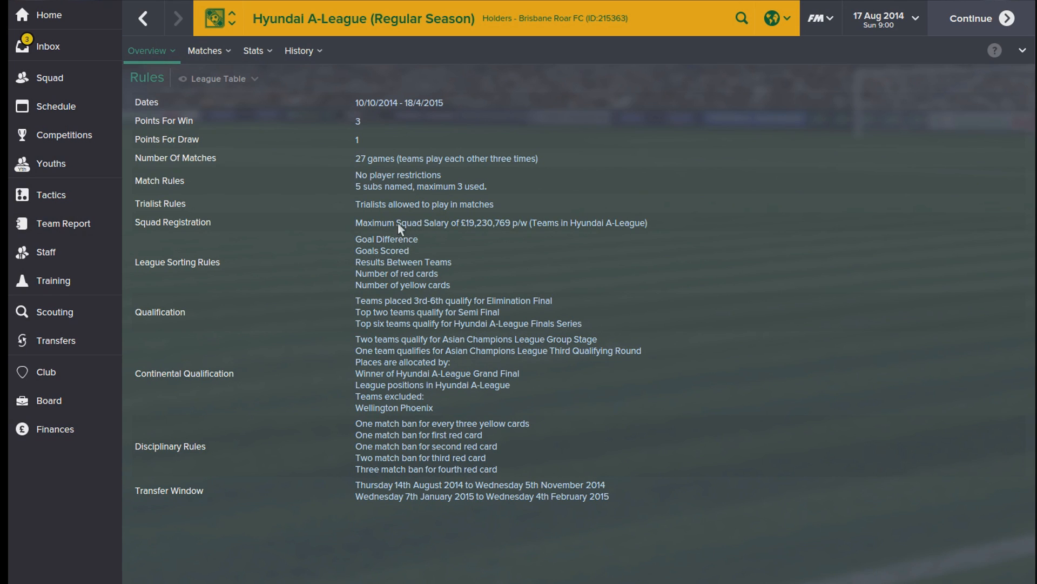
pyautogui.moveTo(459, 233)
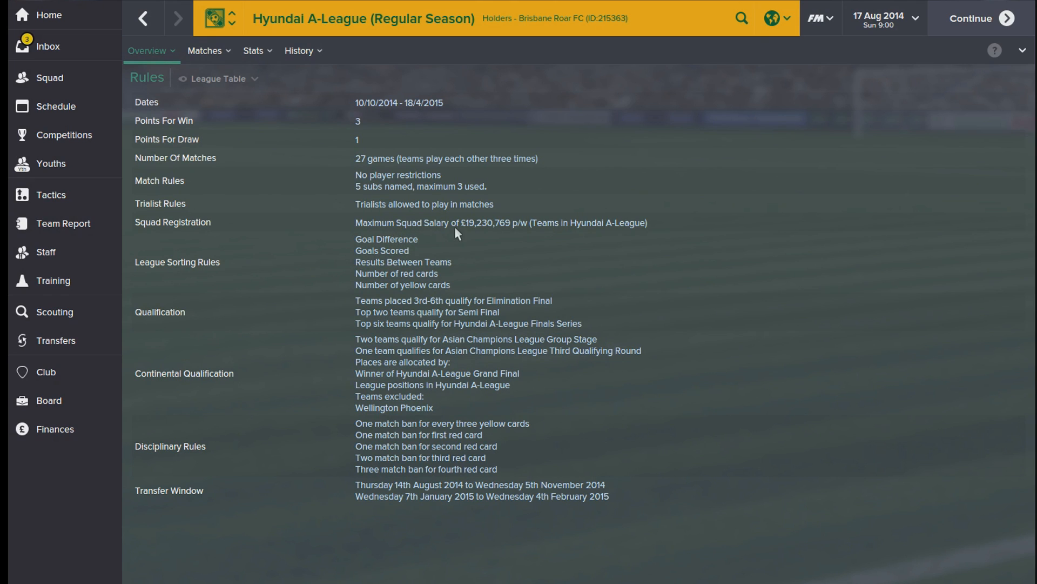
pyautogui.moveTo(488, 238)
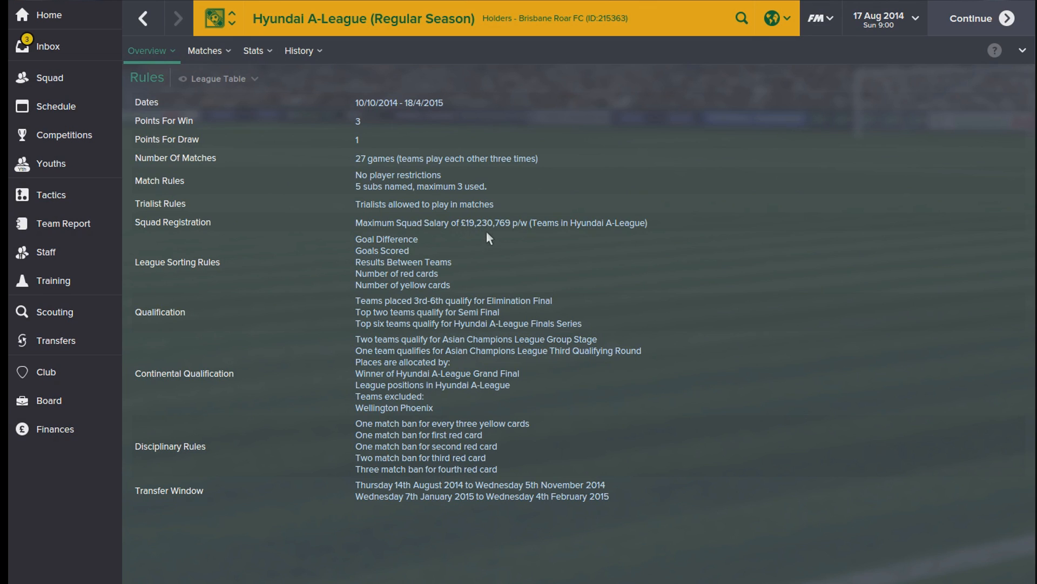
pyautogui.moveTo(504, 231)
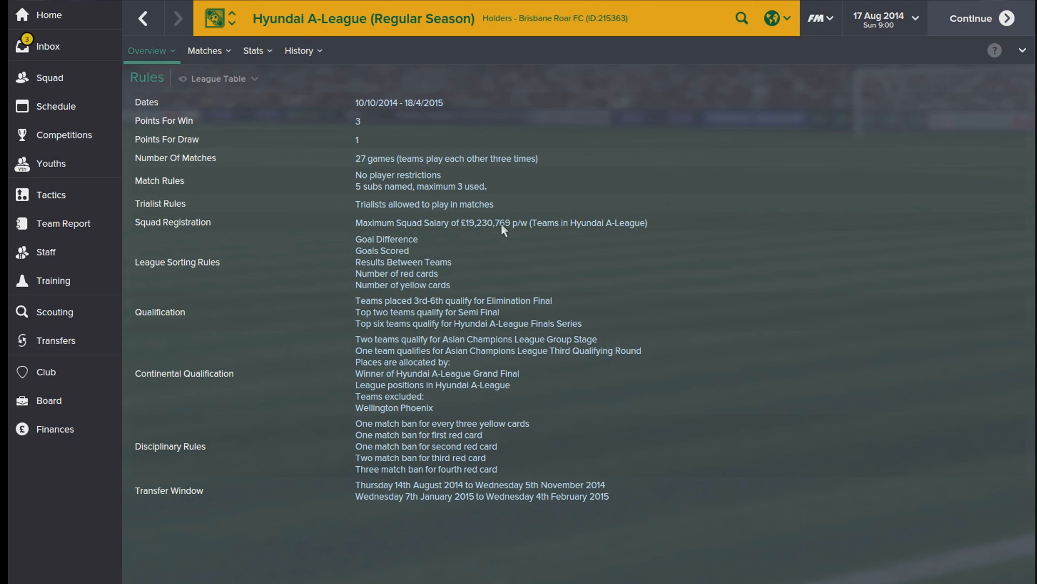
pyautogui.moveTo(501, 248)
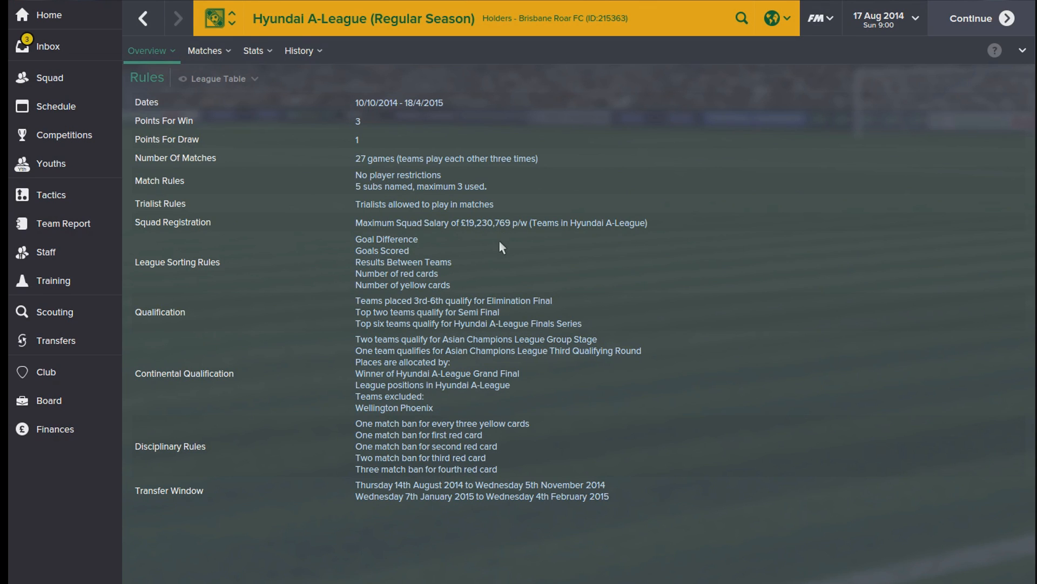
pyautogui.moveTo(495, 250)
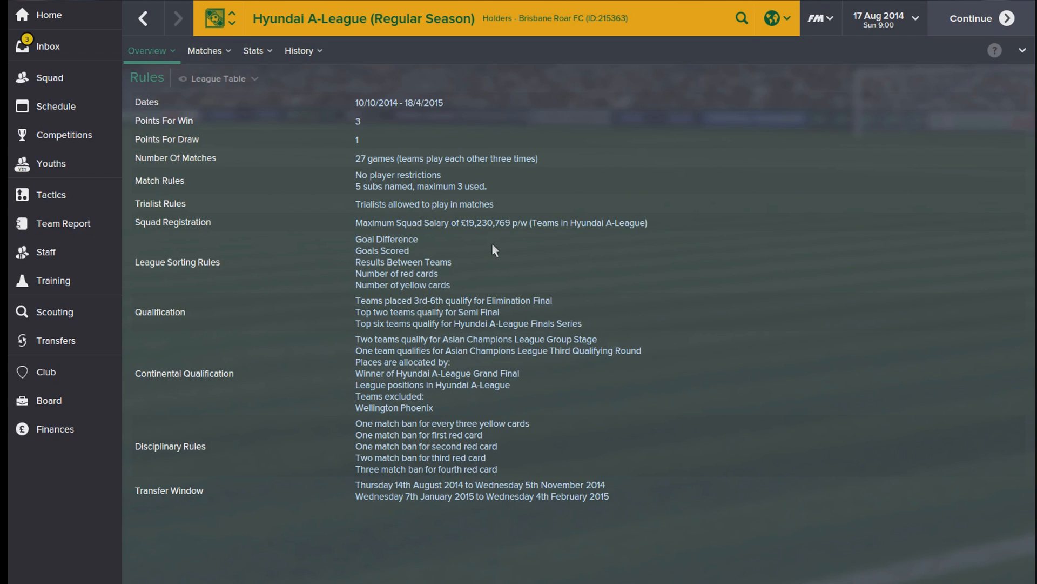
pyautogui.moveTo(465, 240)
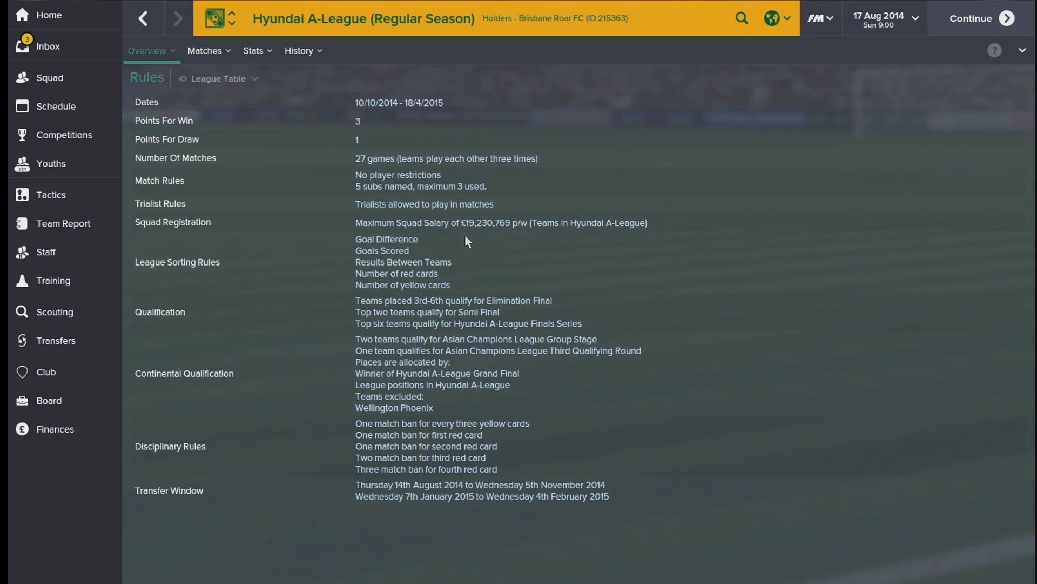
pyautogui.moveTo(469, 230)
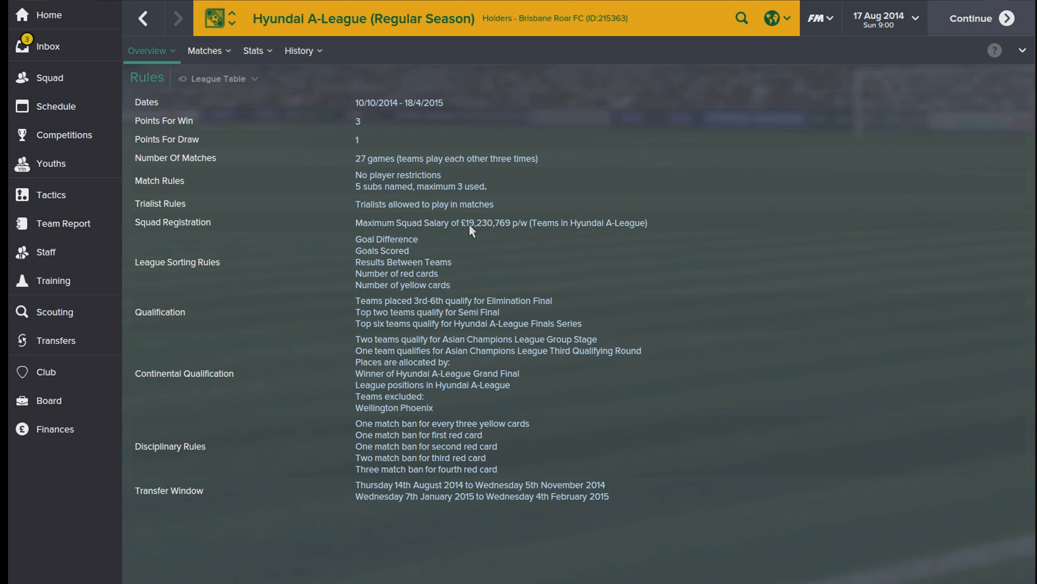
pyautogui.moveTo(250, 146)
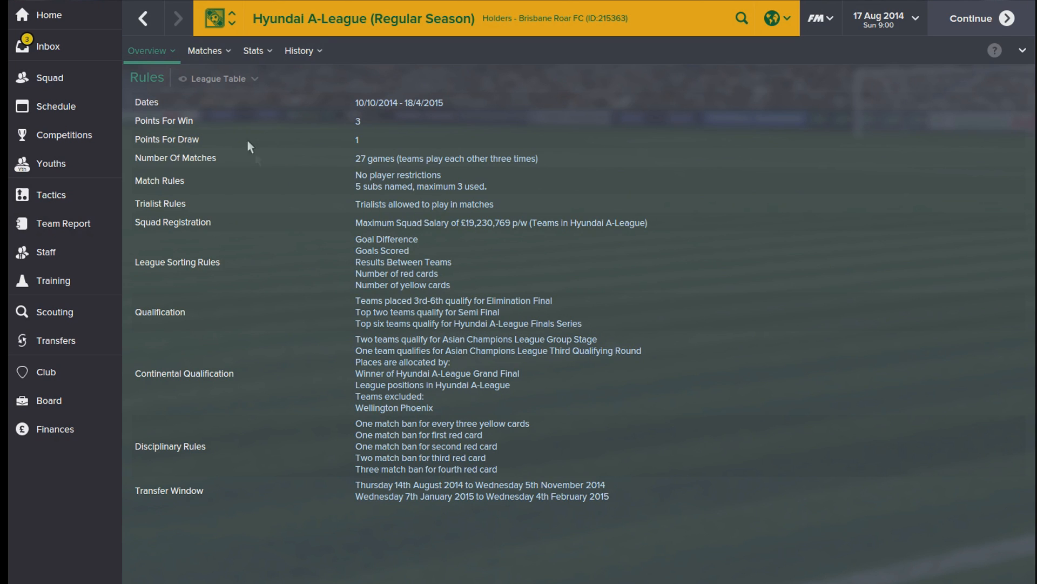
pyautogui.moveTo(289, 154)
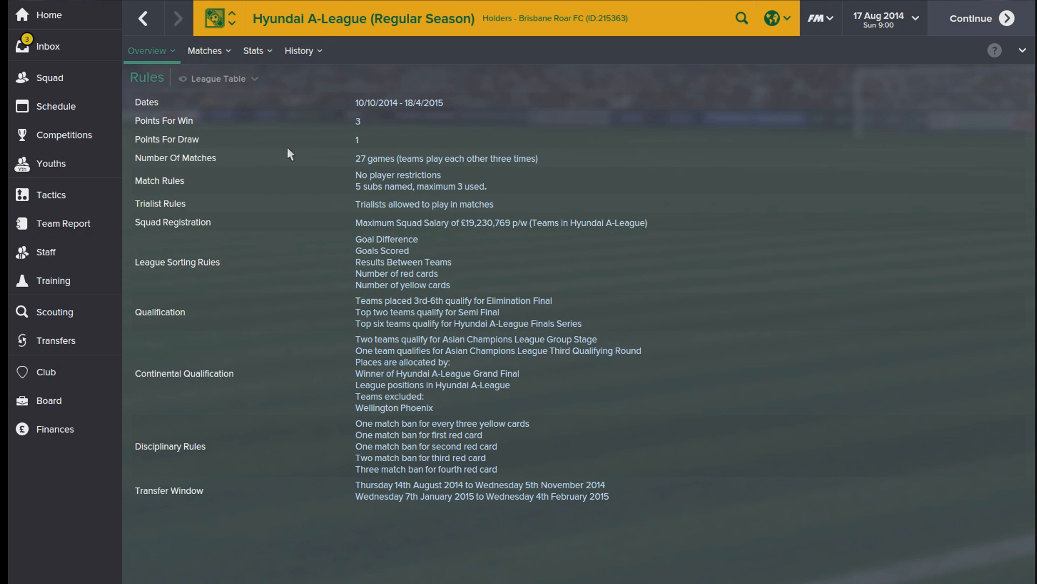
pyautogui.moveTo(389, 240)
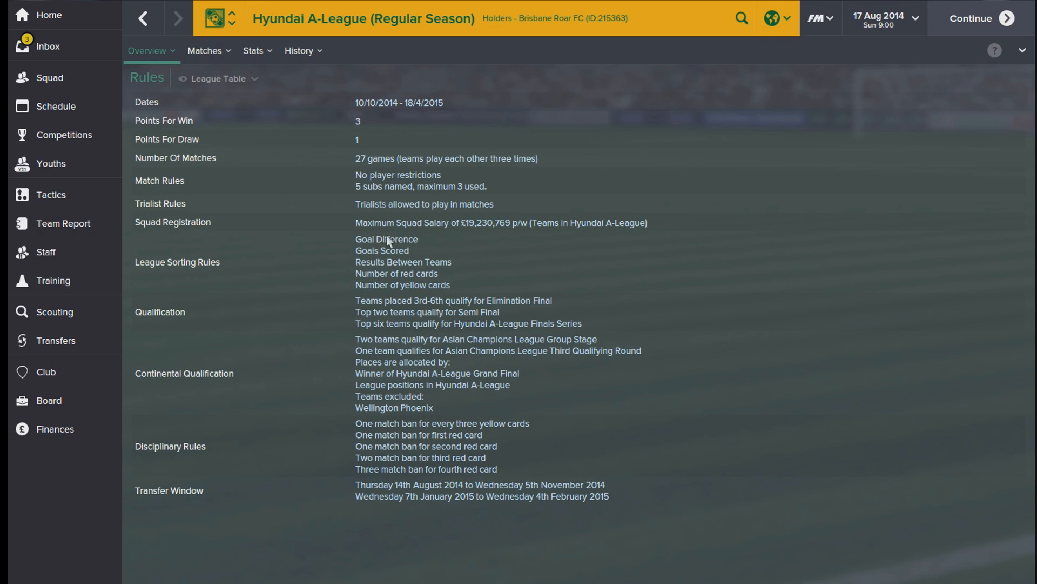
pyautogui.moveTo(436, 240)
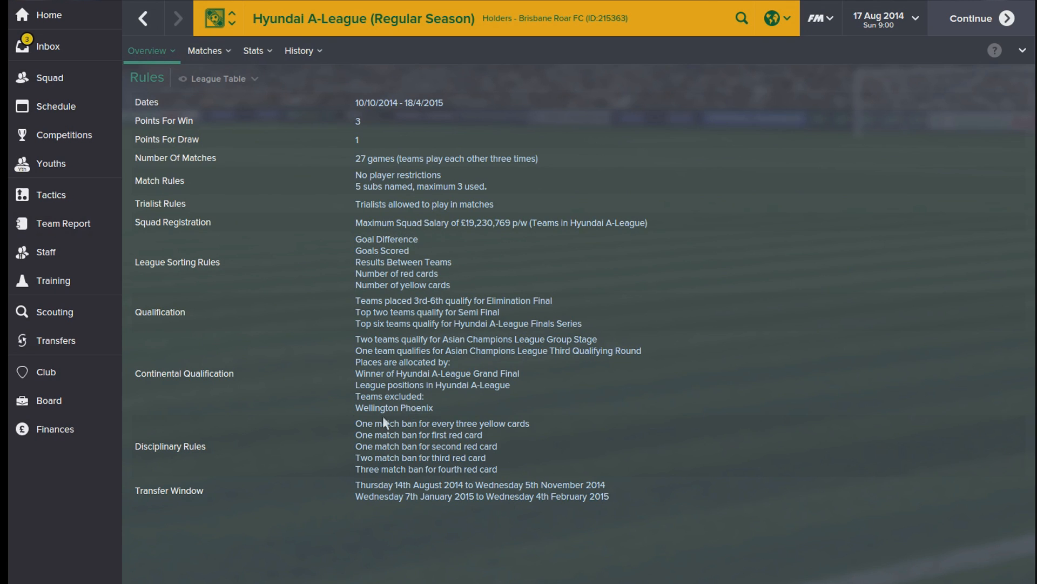
pyautogui.moveTo(409, 427)
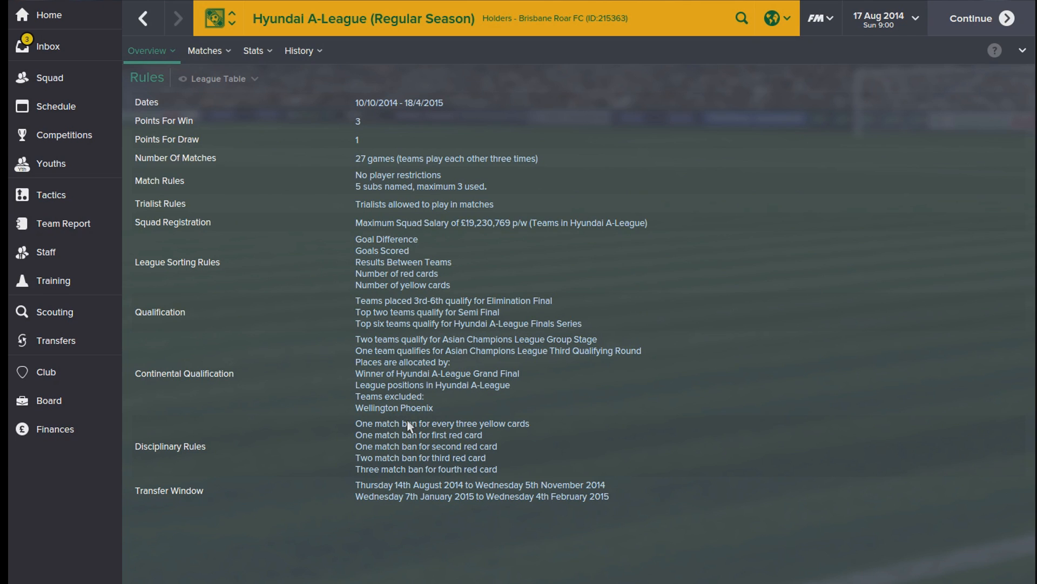
pyautogui.moveTo(497, 256)
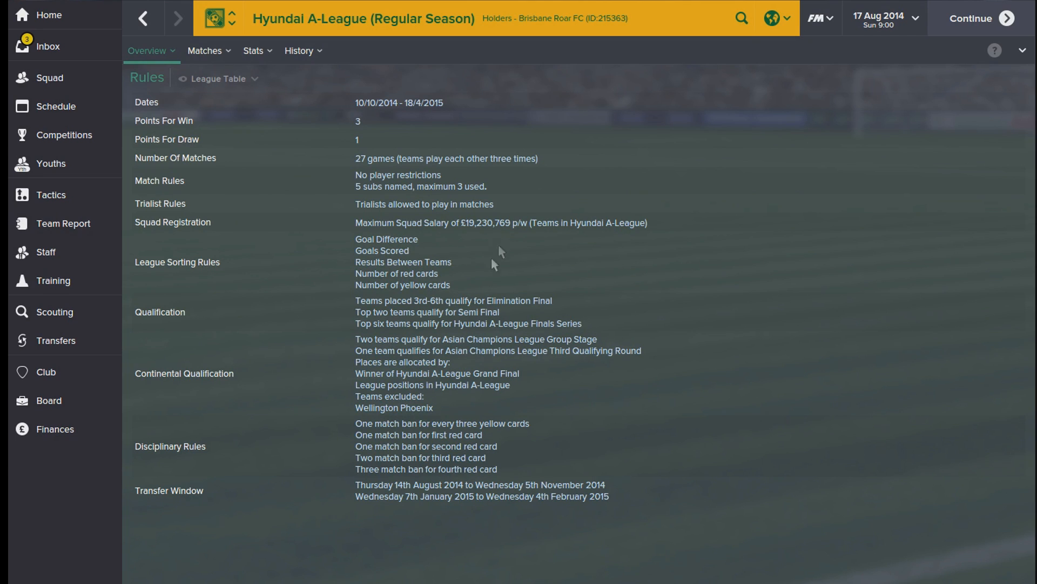
pyautogui.moveTo(509, 238)
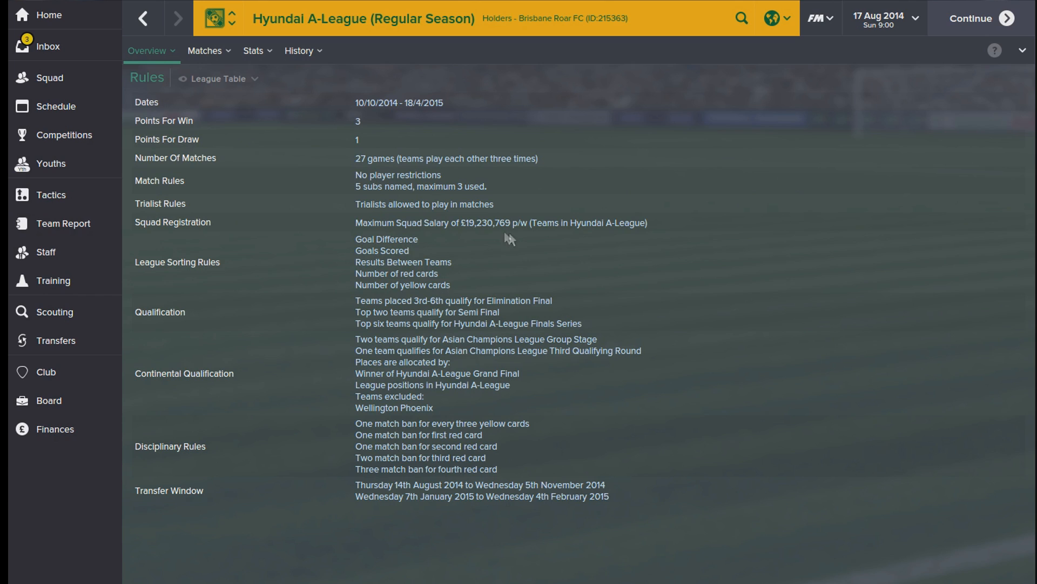
pyautogui.moveTo(444, 230)
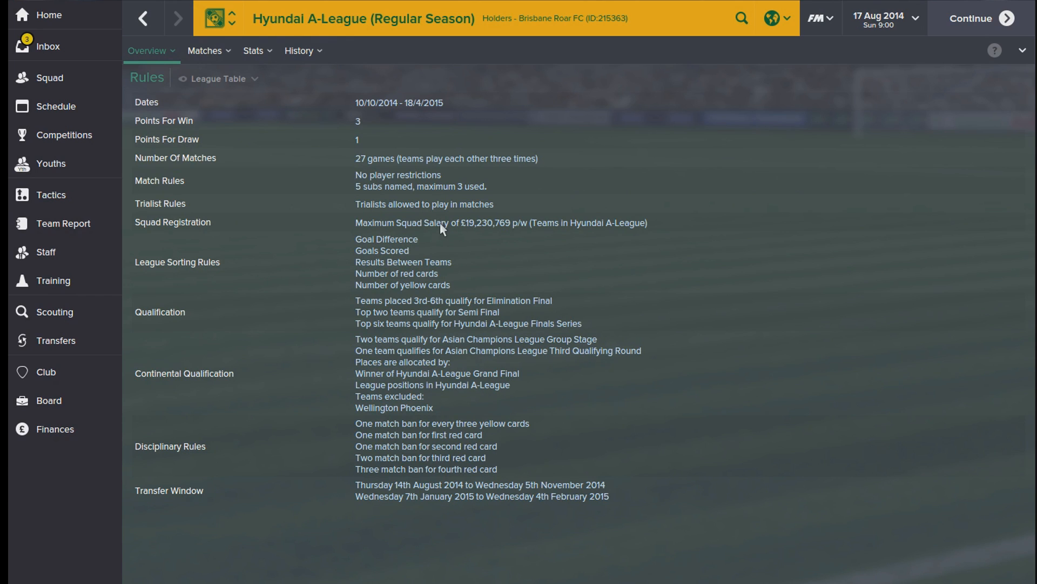
pyautogui.moveTo(382, 353)
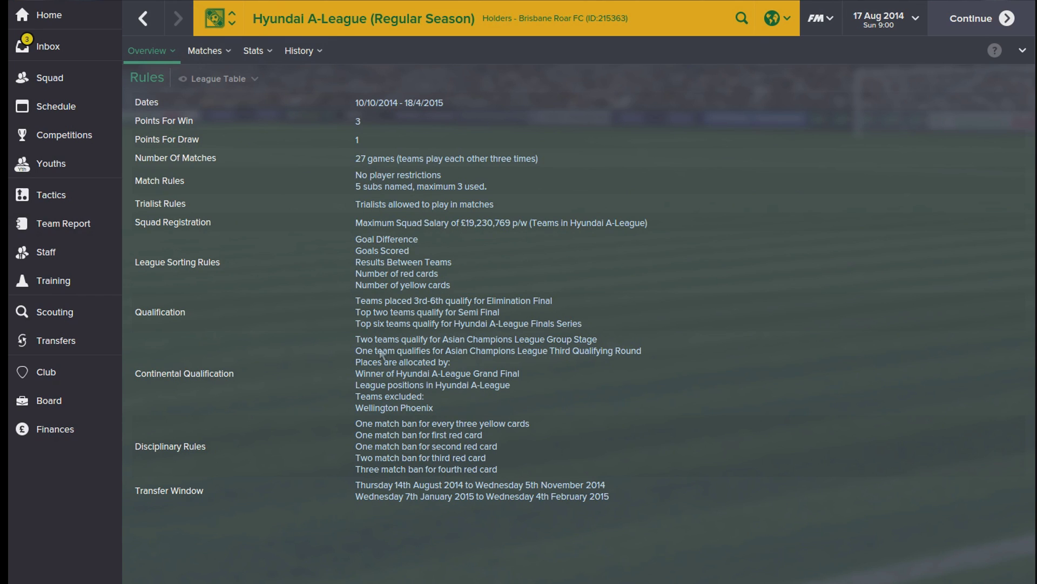